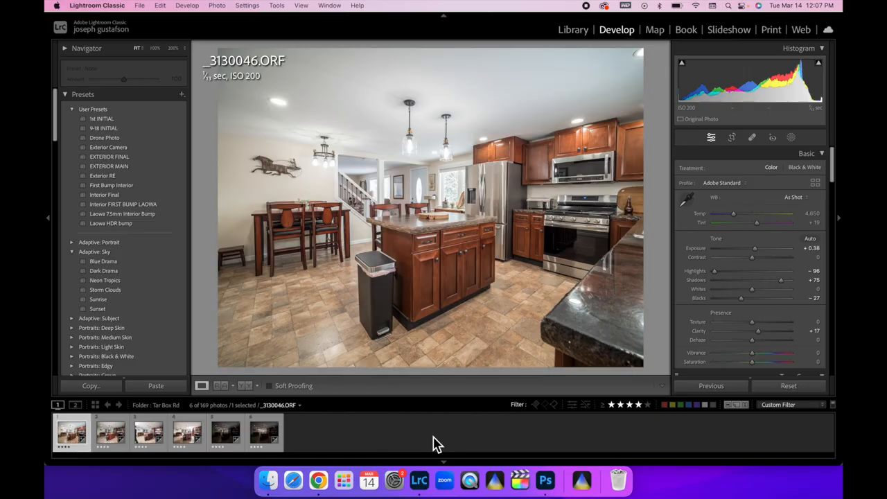
{"action": "mouse_move", "coordinate": [421, 428]}
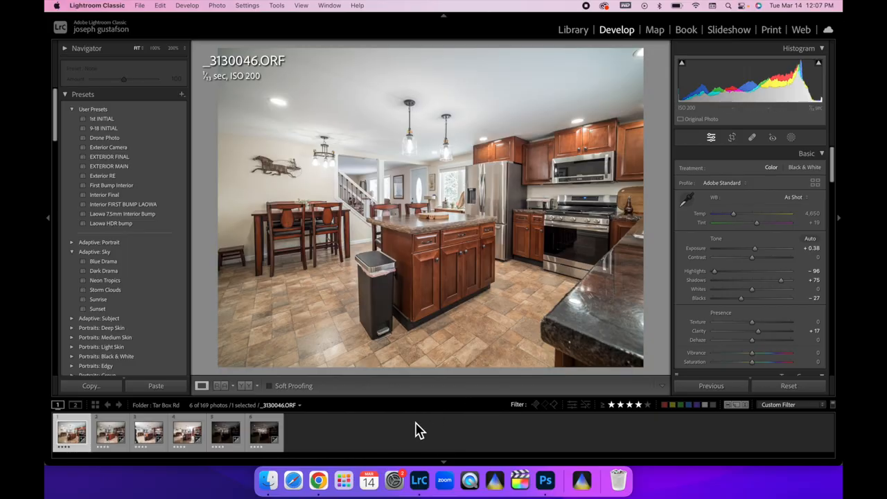
{"action": "mouse_move", "coordinate": [471, 256]}
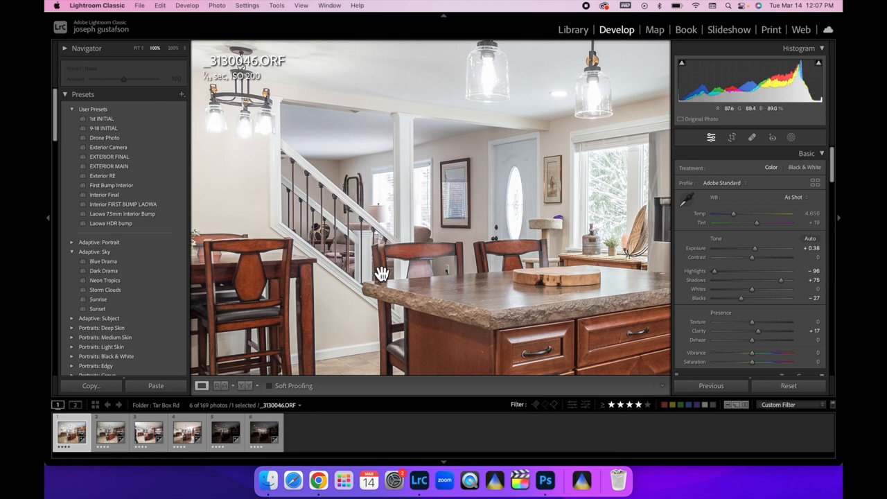
{"action": "mouse_move", "coordinate": [298, 218]}
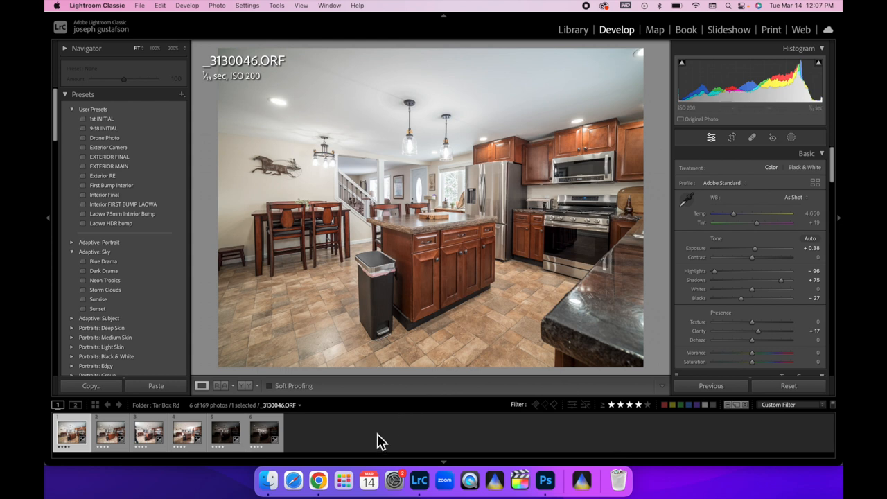
Step through the second, third and fourth kitchen exposures in the filmstrip.
{"action": "left_click", "coordinate": [109, 432]}
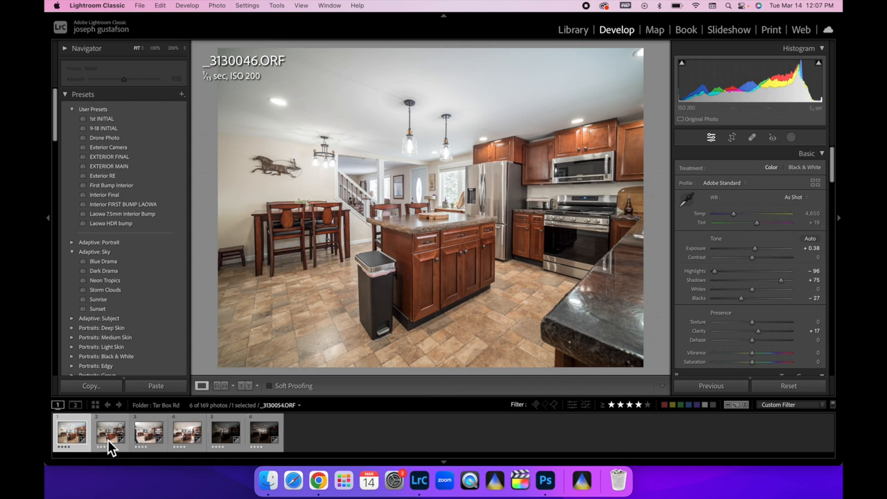
{"action": "left_click", "coordinate": [110, 431]}
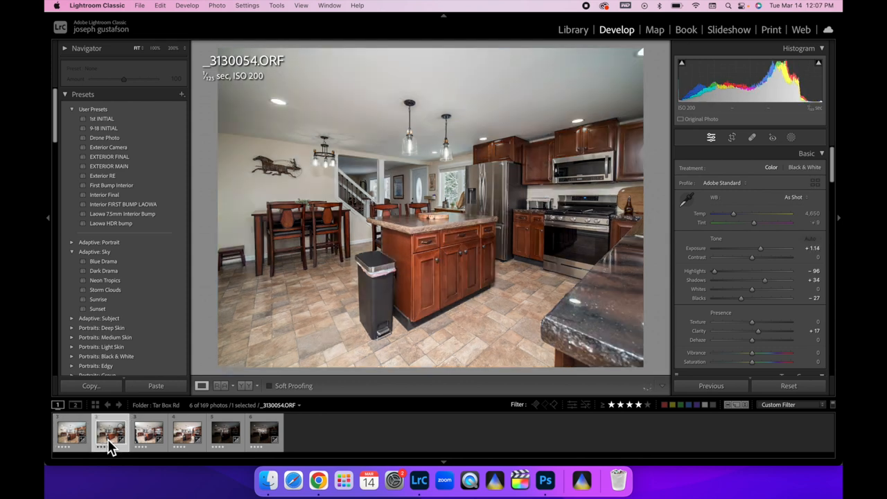
{"action": "mouse_move", "coordinate": [110, 433]}
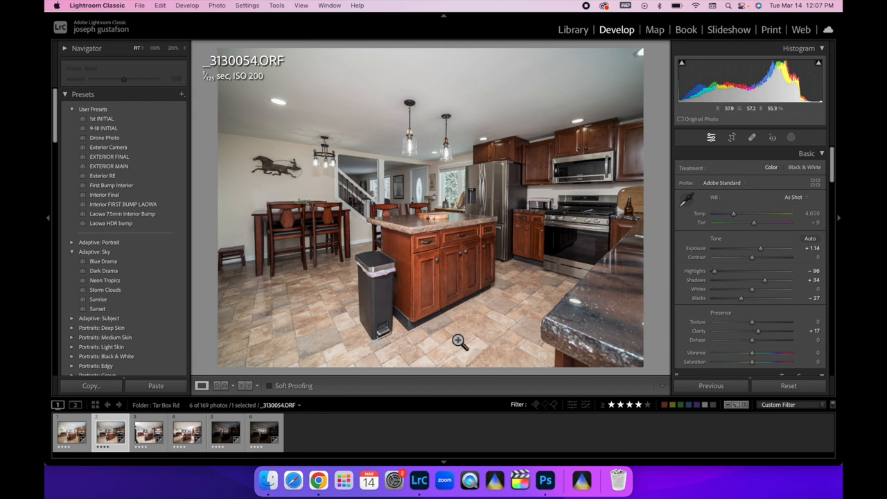
{"action": "mouse_move", "coordinate": [445, 220]}
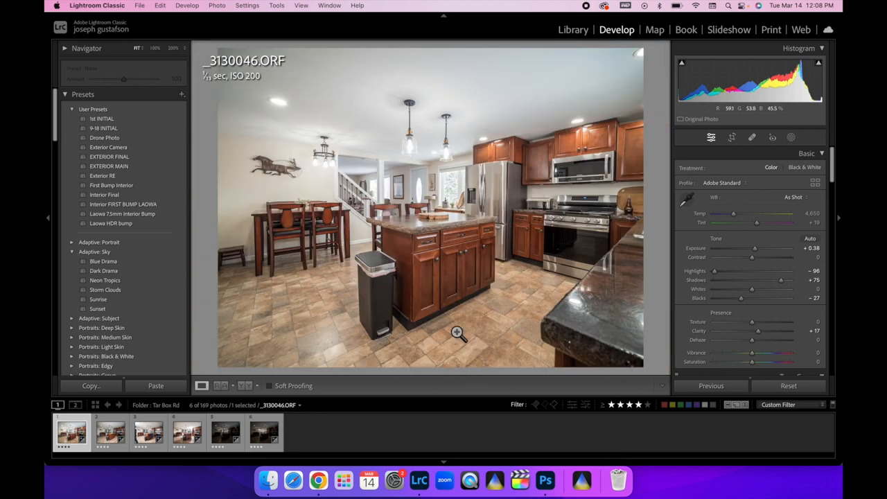
{"action": "mouse_move", "coordinate": [700, 132]}
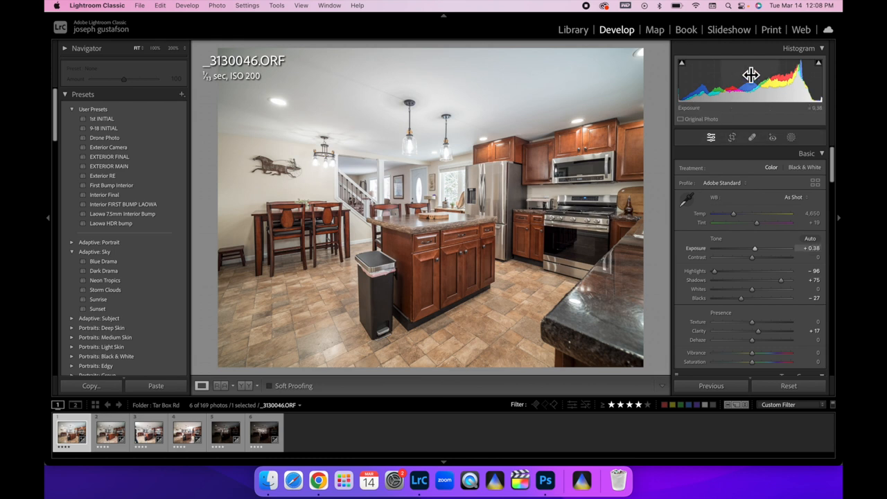
{"action": "mouse_move", "coordinate": [750, 77]}
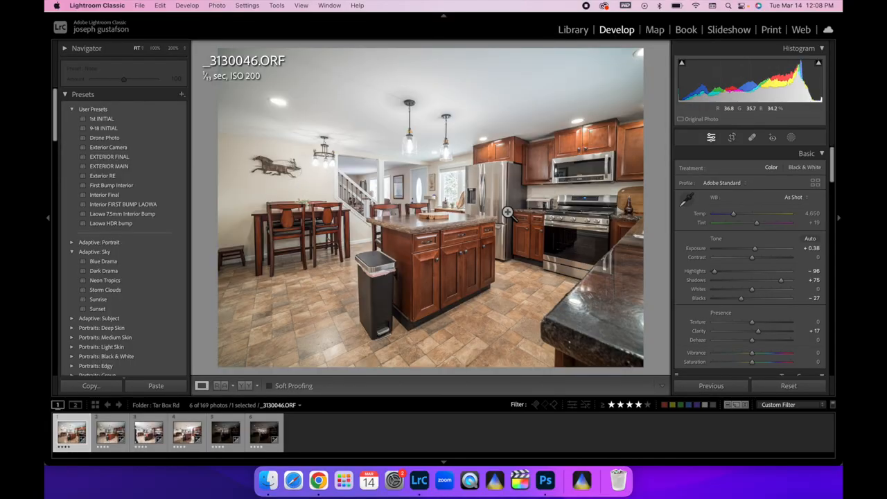
{"action": "left_click", "coordinate": [147, 432]}
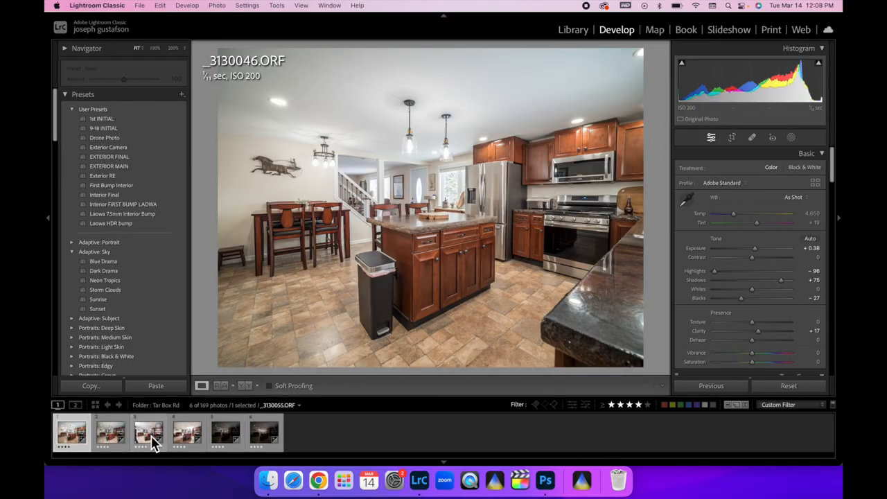
{"action": "left_click", "coordinate": [148, 432]}
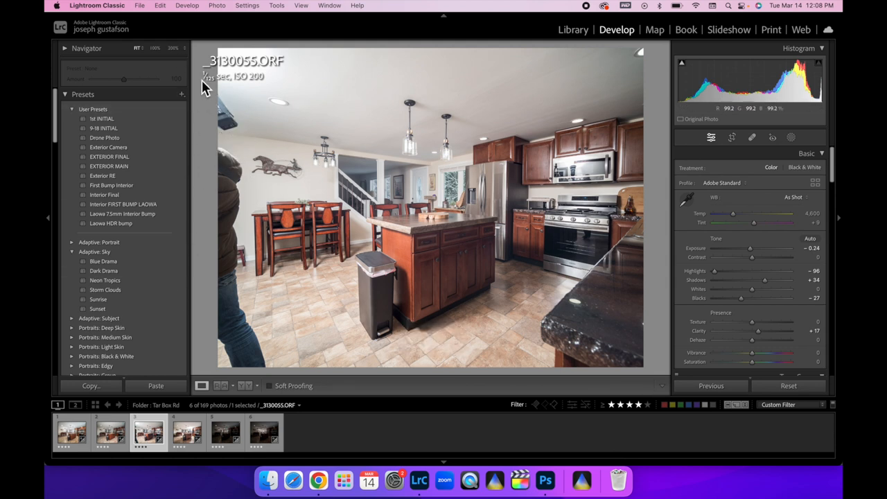
{"action": "mouse_move", "coordinate": [219, 97]}
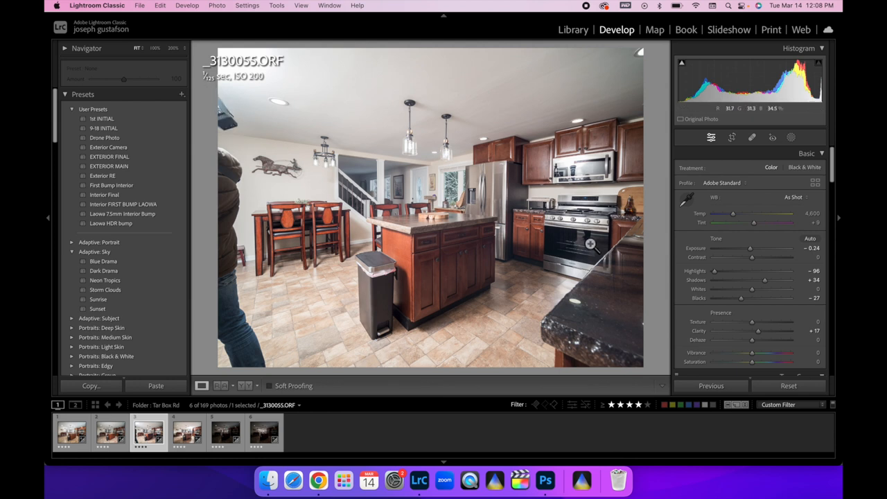
{"action": "left_click", "coordinate": [187, 432]}
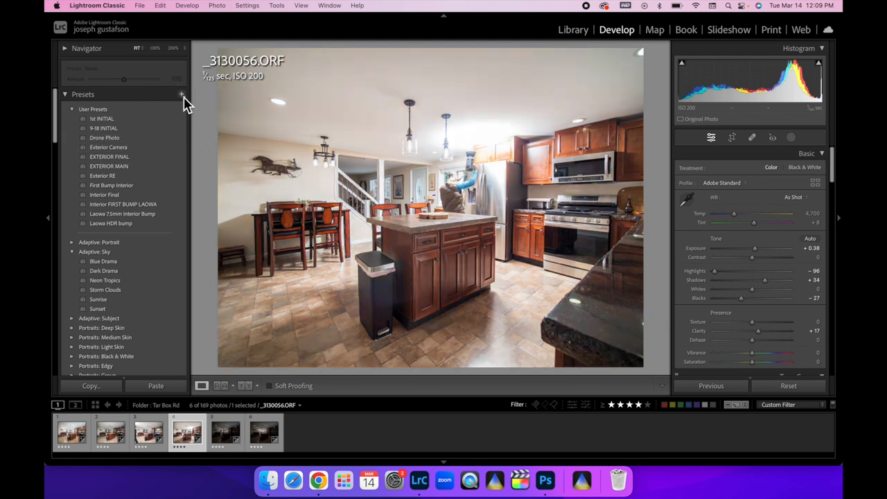
{"action": "mouse_move", "coordinate": [181, 385]}
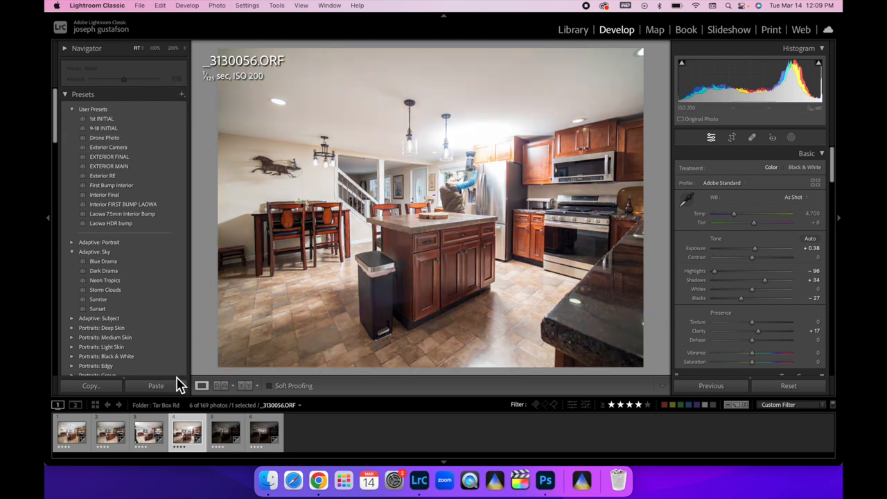
Select the sixth, darker ambient kitchen exposure in the filmstrip.
{"action": "left_click", "coordinate": [225, 432]}
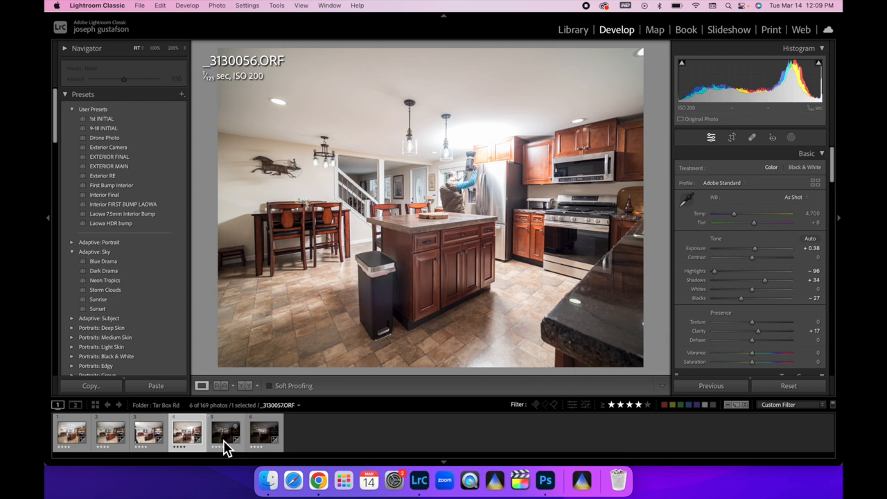
{"action": "left_click", "coordinate": [225, 432]}
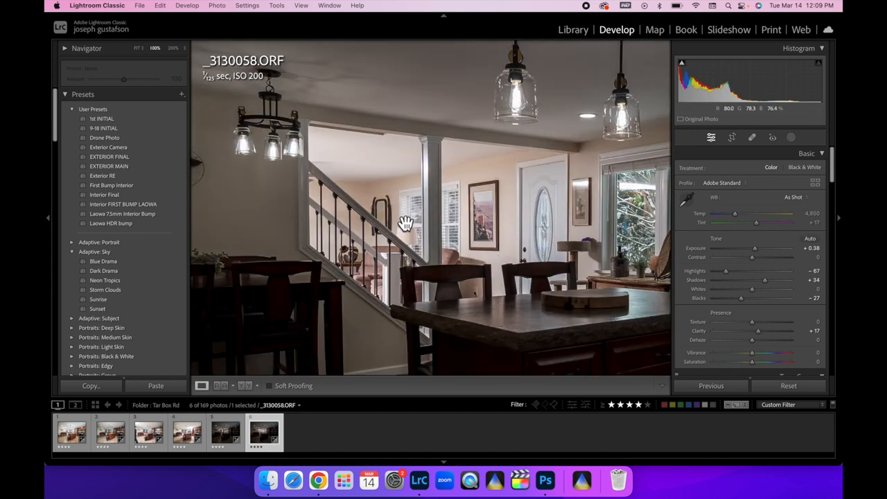
{"action": "mouse_move", "coordinate": [447, 262]}
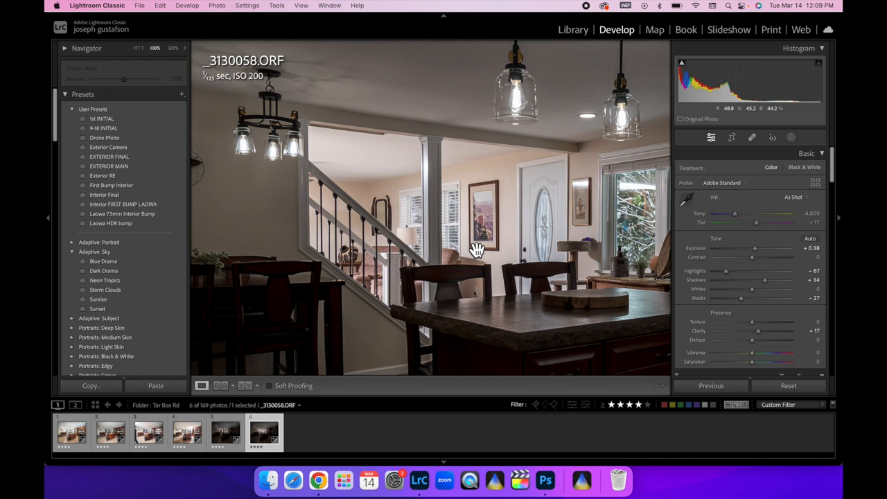
{"action": "mouse_move", "coordinate": [488, 249]}
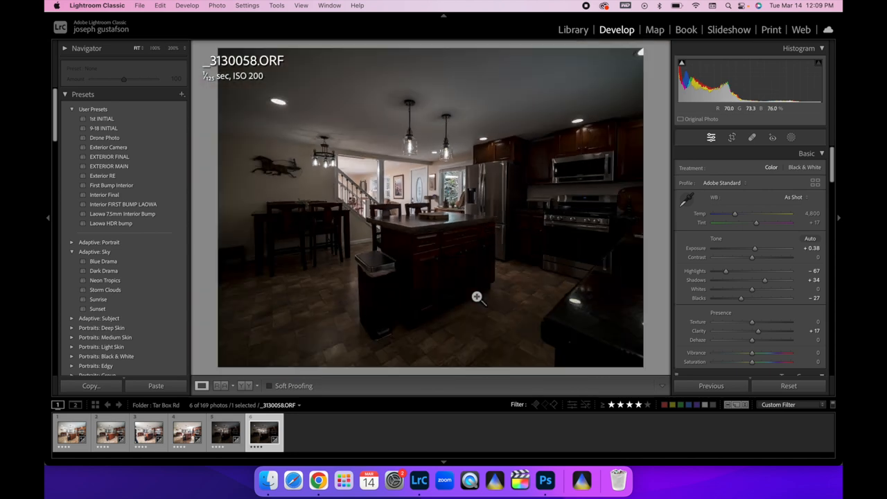
Select all six kitchen exposures and use Edit In > Open as Layers in Photoshop.
{"action": "left_click", "coordinate": [187, 432]}
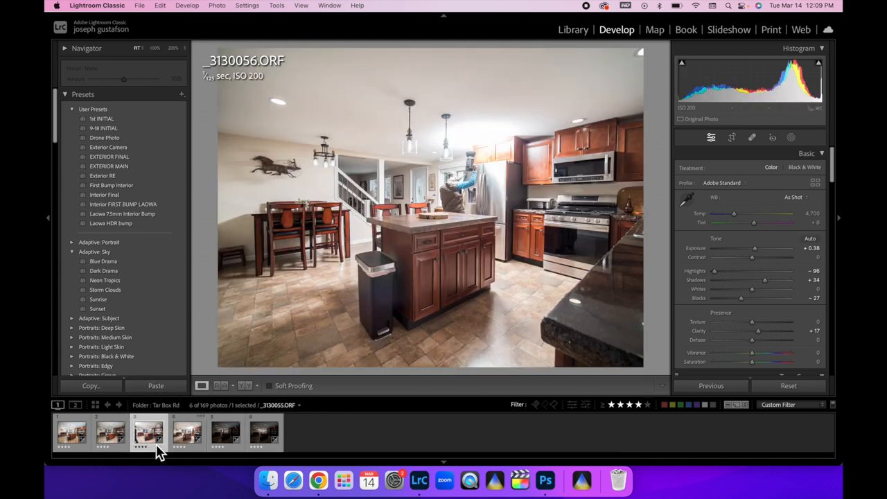
{"action": "left_click", "coordinate": [147, 431]}
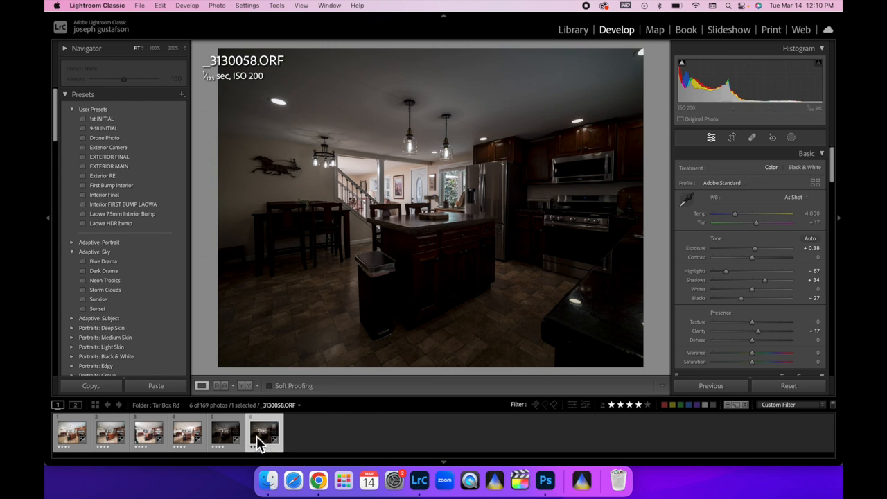
{"action": "left_click", "coordinate": [71, 432]}
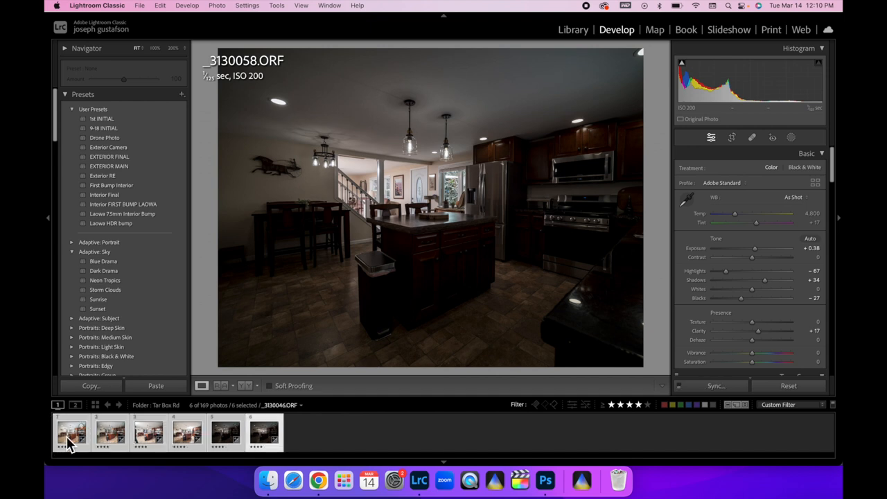
{"action": "right_click", "coordinate": [72, 432]}
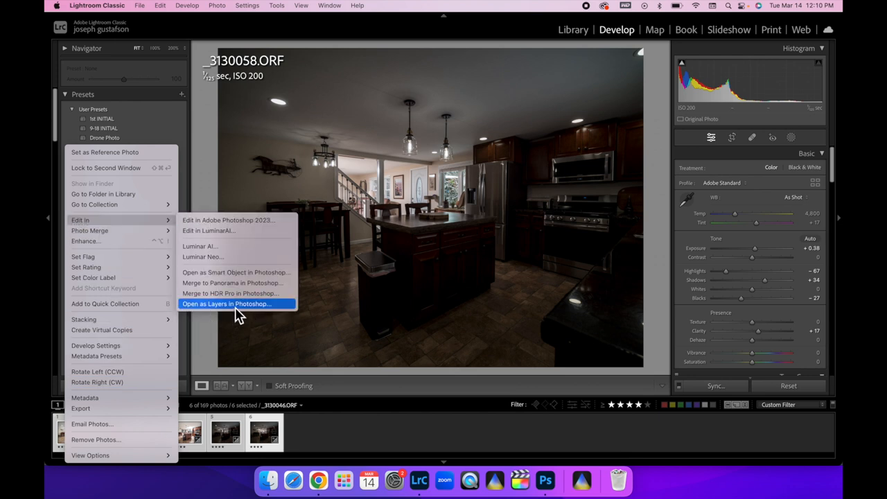
{"action": "left_click", "coordinate": [226, 304]}
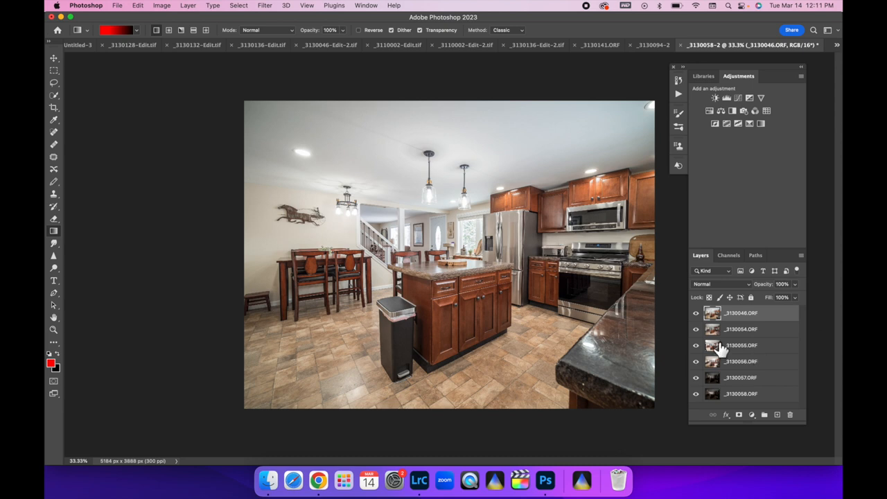
{"action": "mouse_move", "coordinate": [773, 357]}
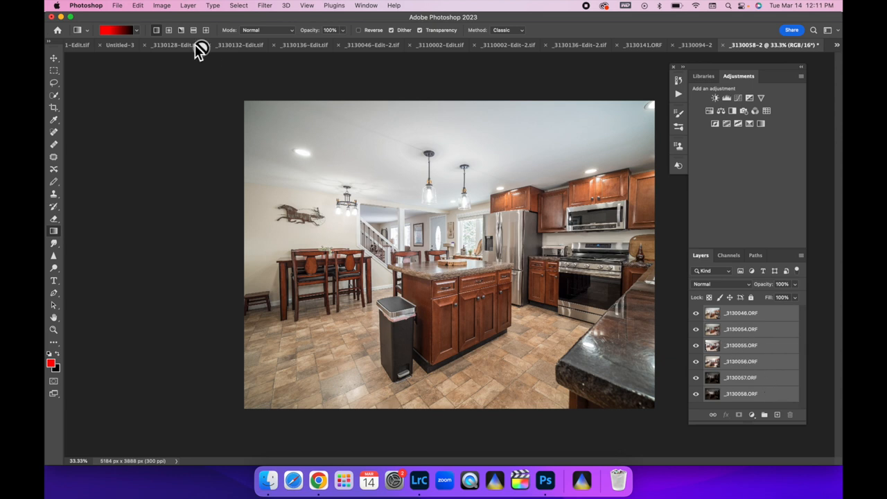
Run Edit > Auto-Align Layers on the six exposures, keeping Auto projection.
{"action": "left_click", "coordinate": [138, 5]}
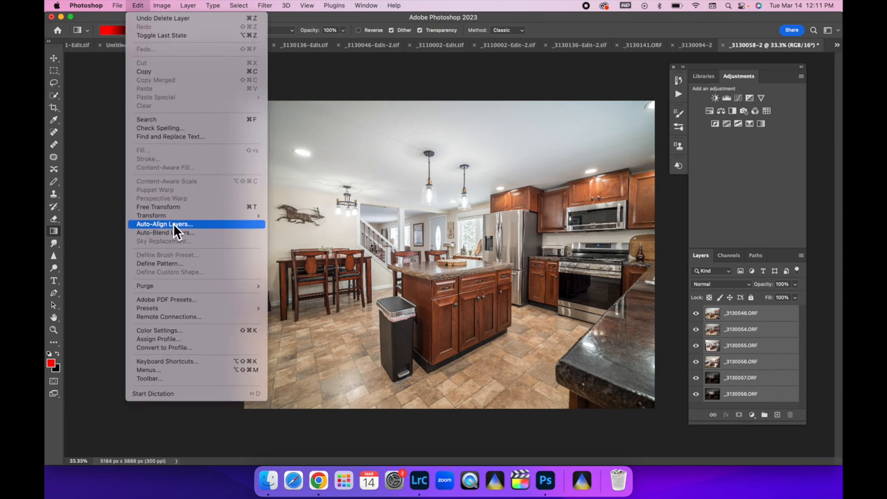
{"action": "left_click", "coordinate": [163, 224]}
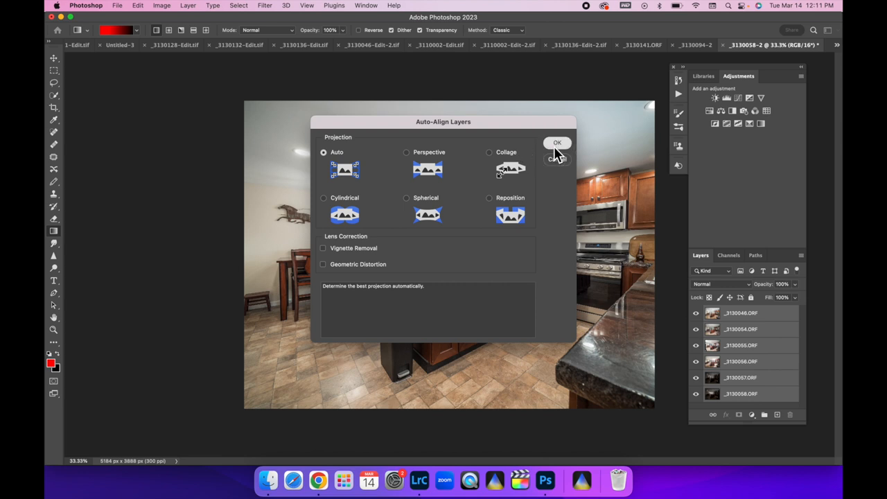
{"action": "left_click", "coordinate": [557, 142]}
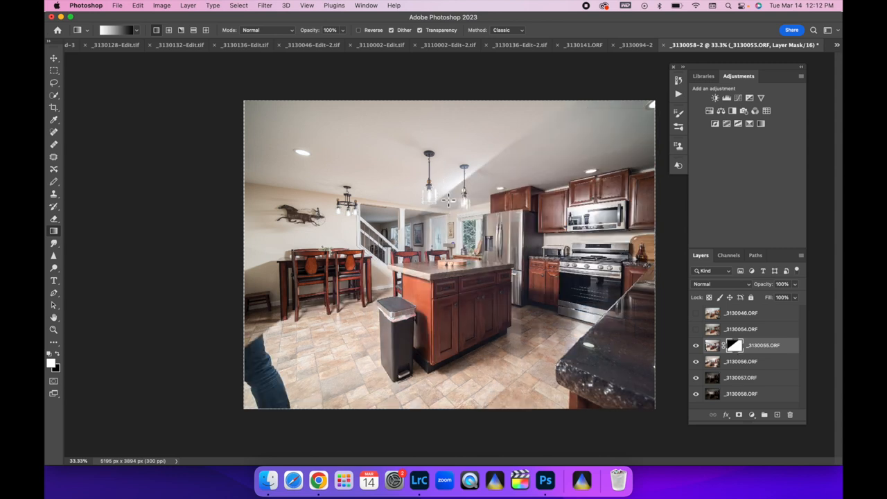
Drag a horizontal gradient across the _3130055.ORF layer mask to fade it in.
{"action": "left_click_drag", "start_coordinate": [340, 201], "coordinate": [444, 201]}
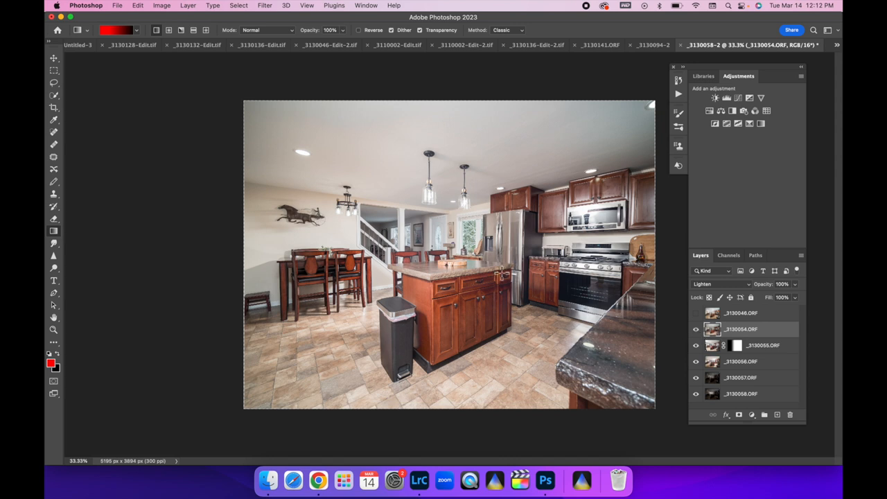
{"action": "mouse_move", "coordinate": [537, 321]}
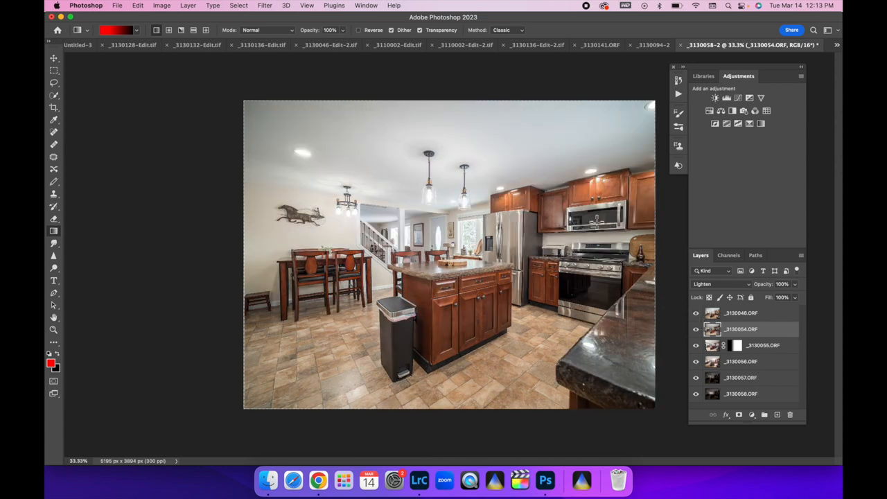
Hide _3130046.ORF and set _3130057.ORF and _3130058.ORF to Lighten blend mode.
{"action": "left_click", "coordinate": [696, 313]}
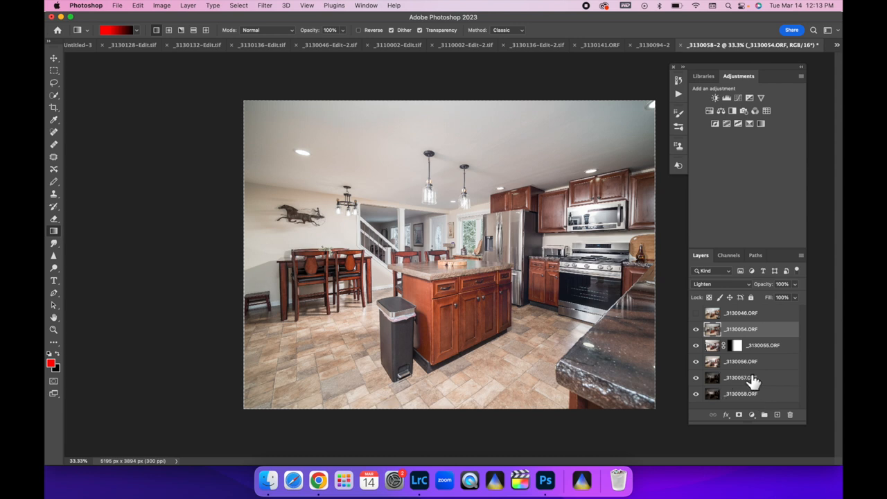
{"action": "mouse_move", "coordinate": [752, 384]}
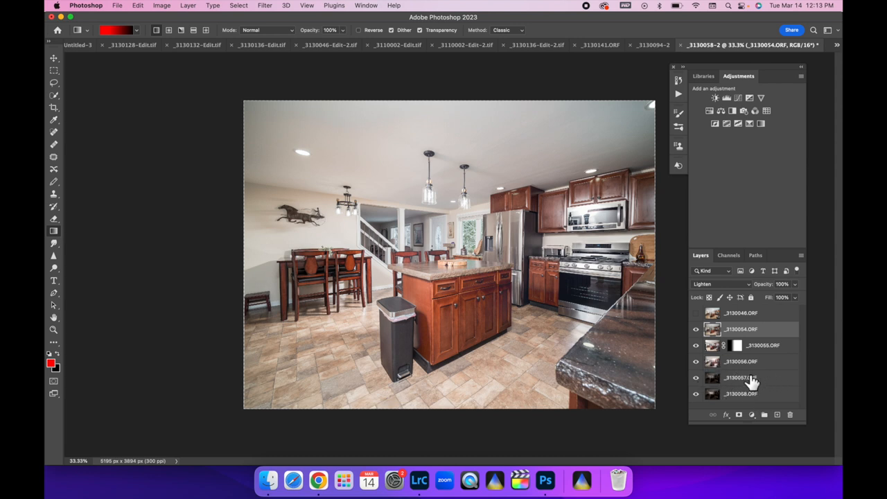
{"action": "mouse_move", "coordinate": [717, 383]}
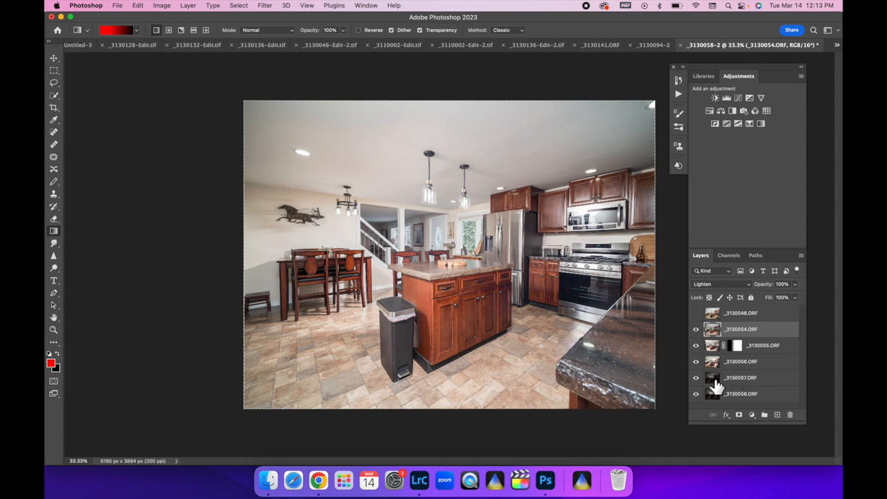
{"action": "mouse_move", "coordinate": [775, 380]}
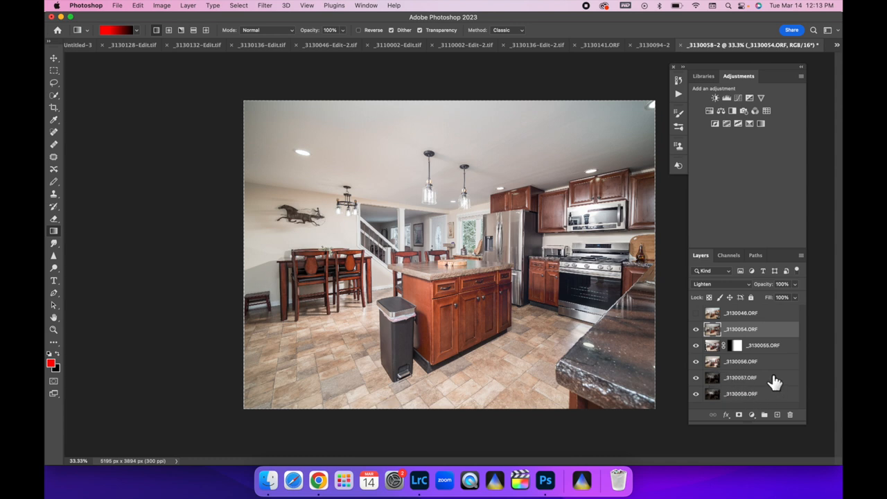
{"action": "mouse_move", "coordinate": [752, 383]}
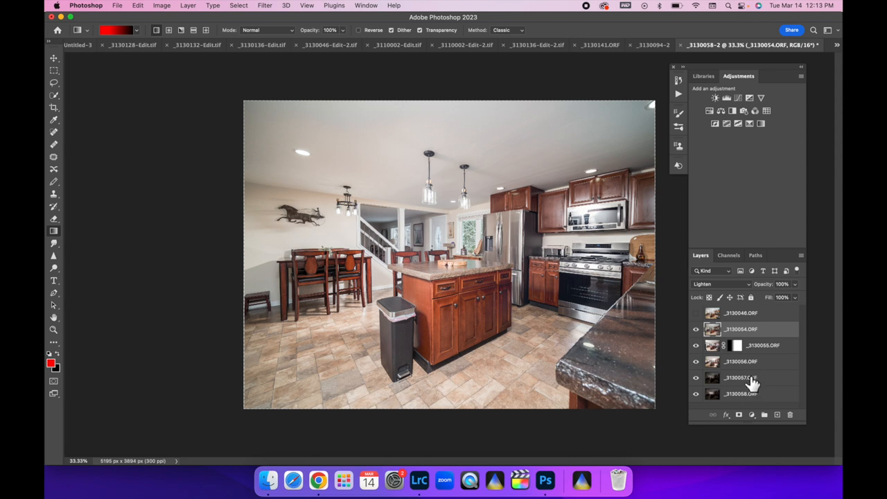
{"action": "mouse_move", "coordinate": [741, 381]}
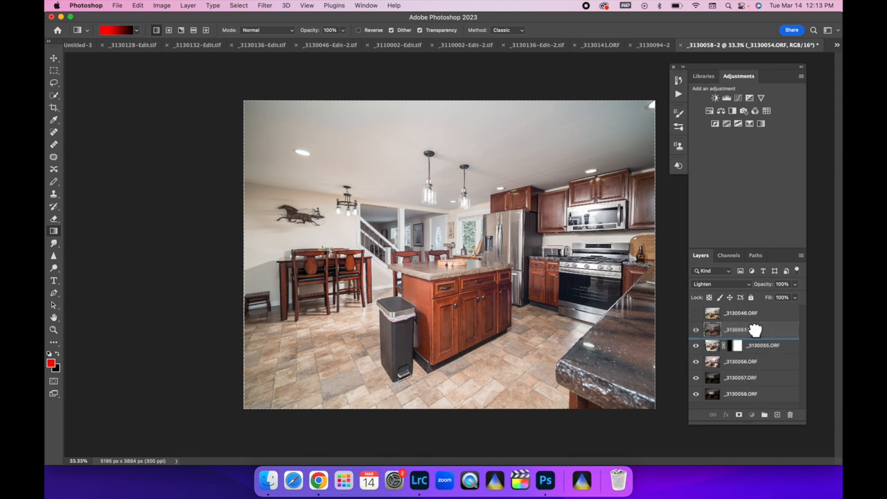
{"action": "left_click", "coordinate": [741, 329]}
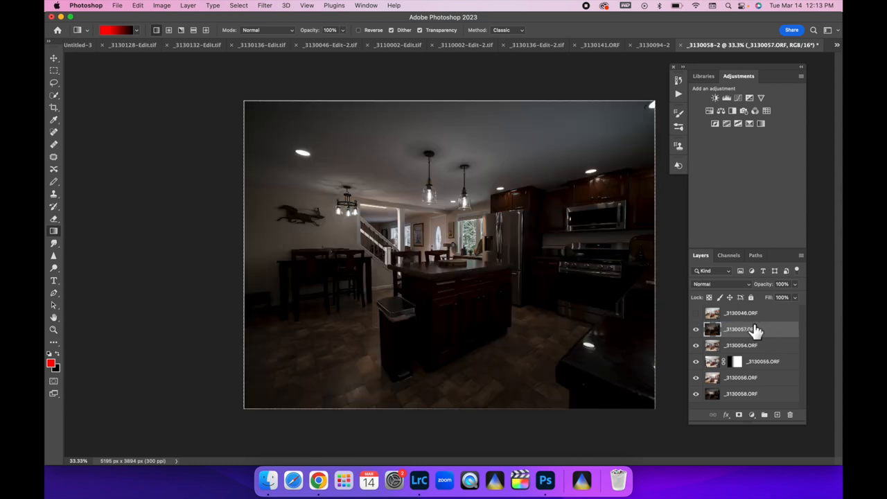
{"action": "left_click", "coordinate": [721, 284]}
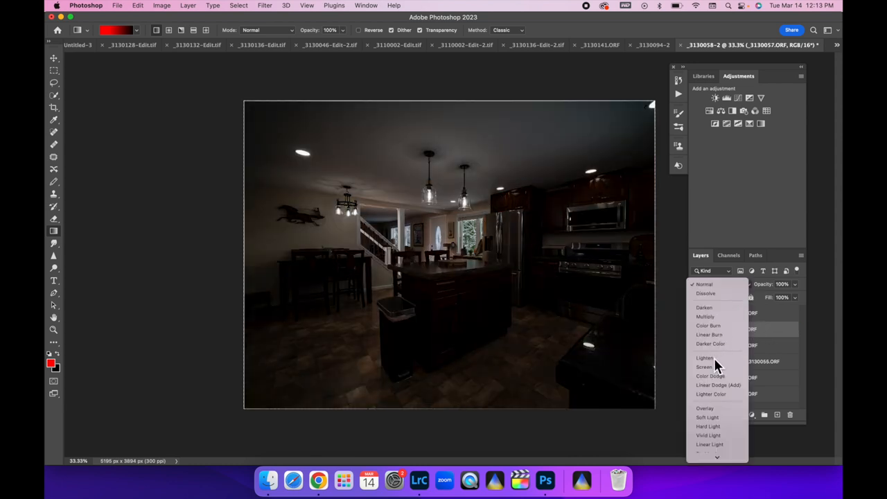
{"action": "left_click", "coordinate": [704, 357]}
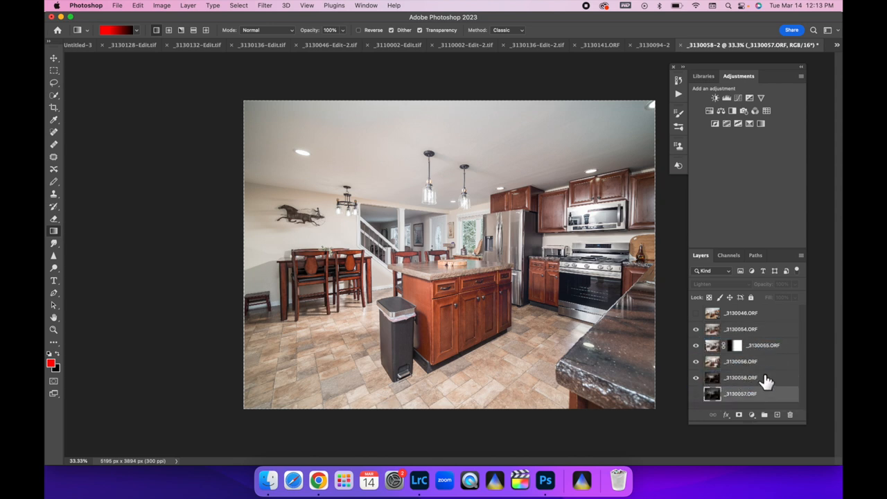
{"action": "left_click", "coordinate": [740, 377]}
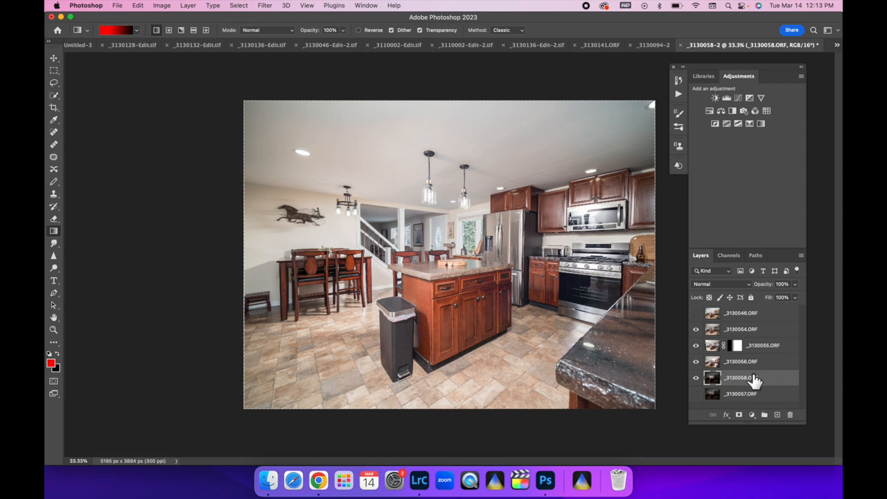
{"action": "mouse_move", "coordinate": [750, 387]}
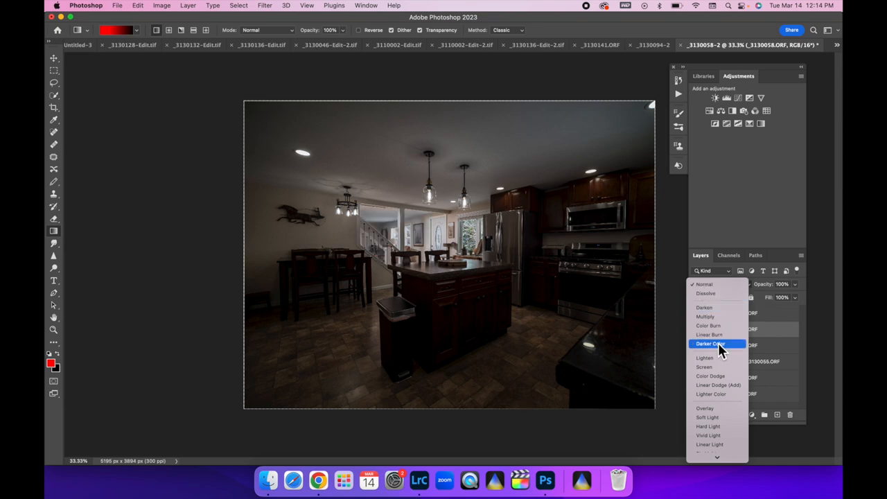
{"action": "left_click", "coordinate": [704, 358]}
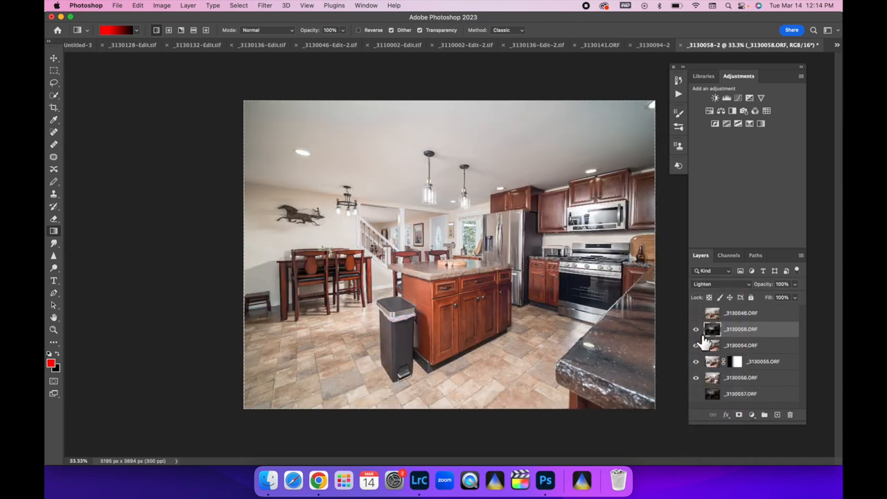
Add a layer mask to _3130058.ORF and brush-paint it near the microwave.
{"action": "left_click", "coordinate": [696, 329]}
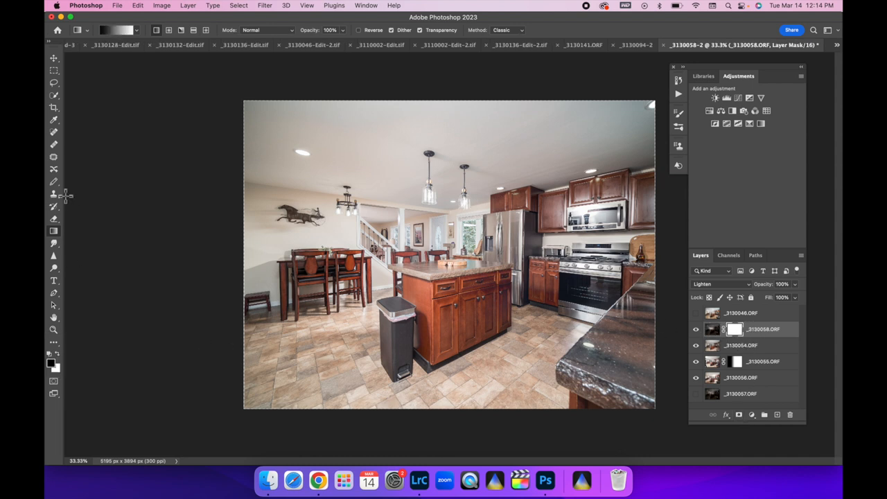
{"action": "left_click", "coordinate": [53, 180]}
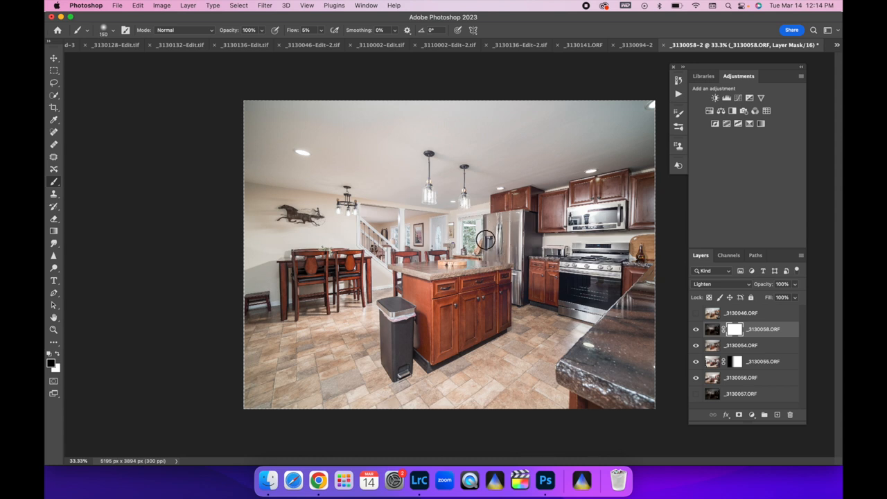
{"action": "mouse_move", "coordinate": [475, 229]}
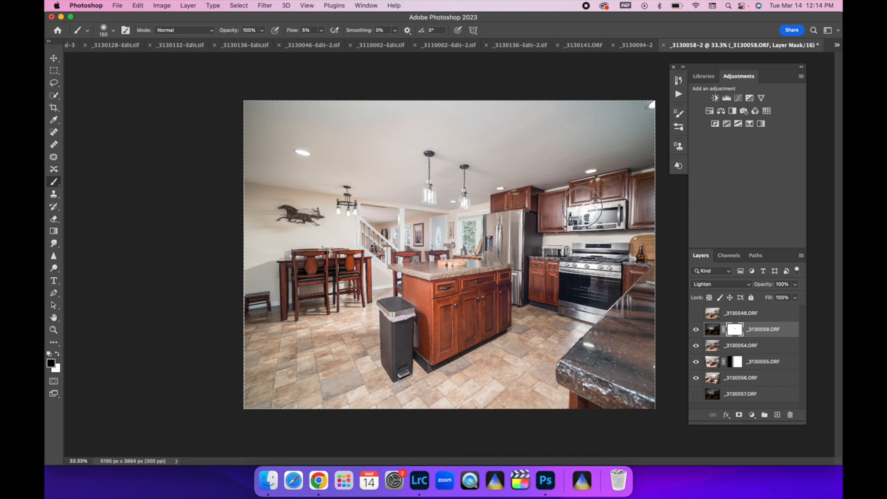
{"action": "left_click", "coordinate": [695, 329]}
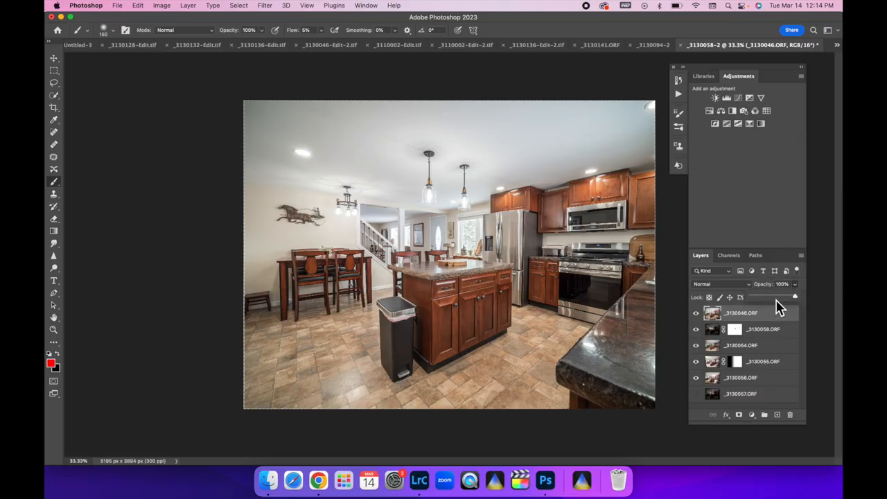
Fine-tune the _3130046.ORF layer opacity, settling at about 50%.
{"action": "left_click_drag", "start_coordinate": [781, 284], "coordinate": [769, 298]}
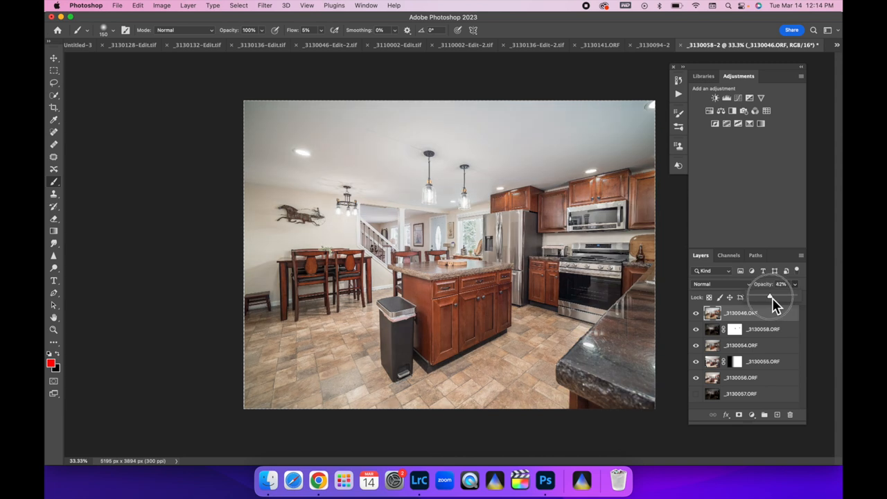
{"action": "left_click_drag", "start_coordinate": [770, 297], "coordinate": [788, 297]}
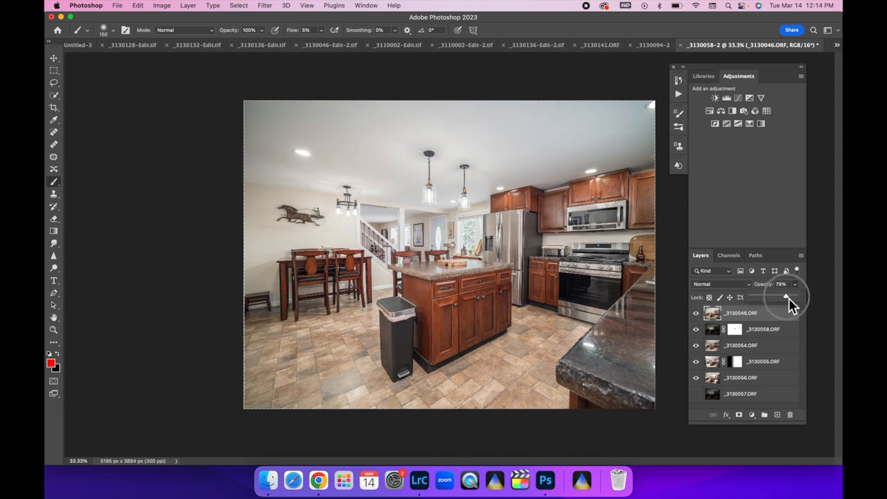
{"action": "left_click_drag", "start_coordinate": [786, 297], "coordinate": [781, 298]}
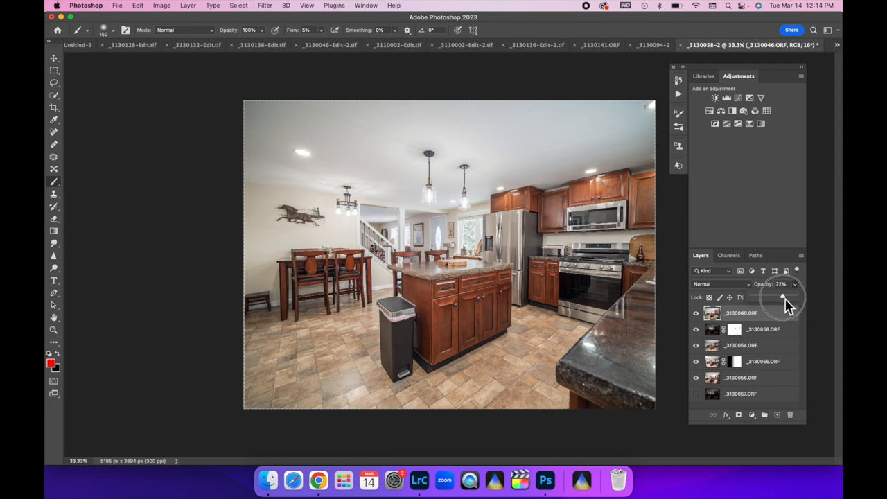
{"action": "left_click_drag", "start_coordinate": [781, 297], "coordinate": [771, 297]}
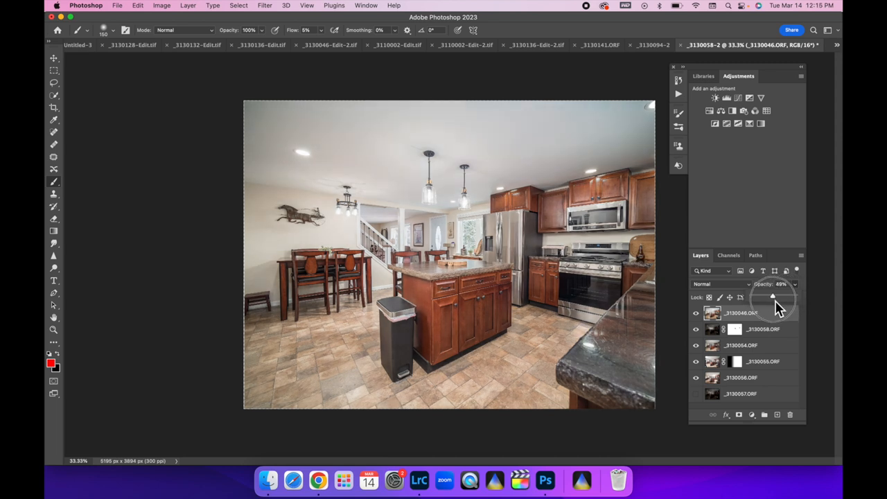
{"action": "left_click_drag", "start_coordinate": [773, 296], "coordinate": [776, 296]}
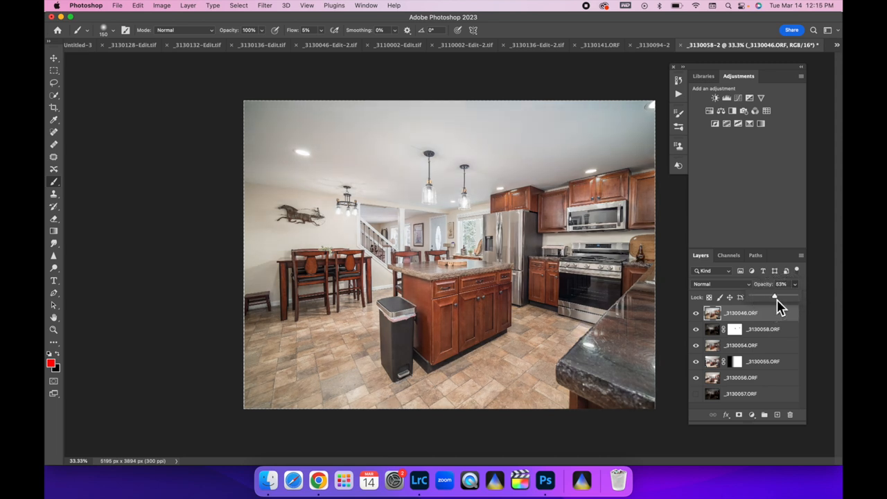
{"action": "left_click_drag", "start_coordinate": [776, 297], "coordinate": [771, 297]}
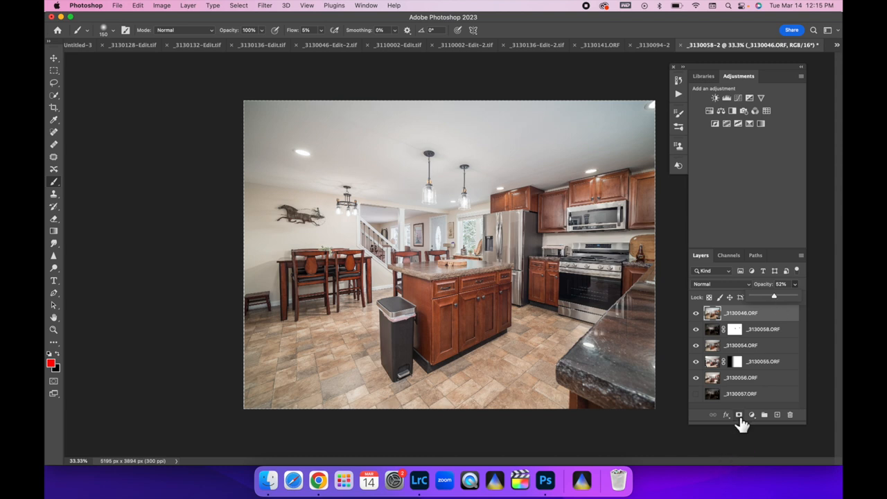
{"action": "mouse_move", "coordinate": [752, 318]}
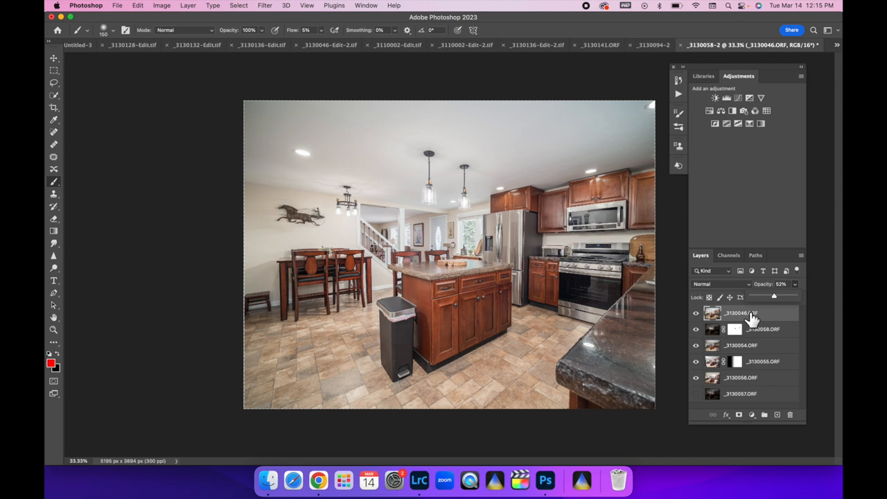
{"action": "left_click_drag", "start_coordinate": [776, 297], "coordinate": [773, 296]}
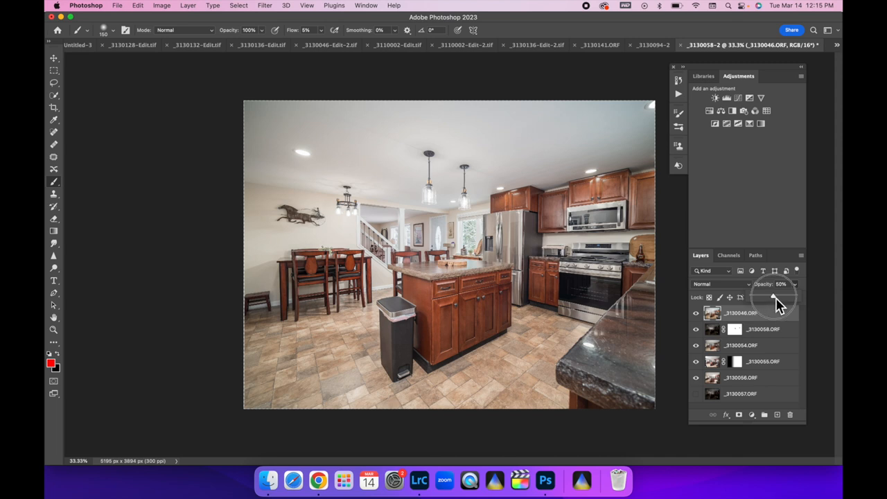
{"action": "left_click_drag", "start_coordinate": [772, 296], "coordinate": [795, 296]}
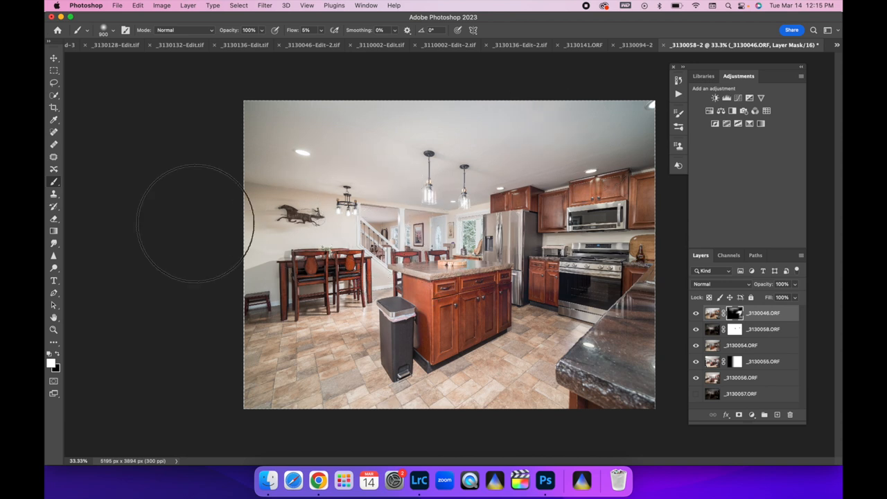
{"action": "mouse_move", "coordinate": [481, 367]}
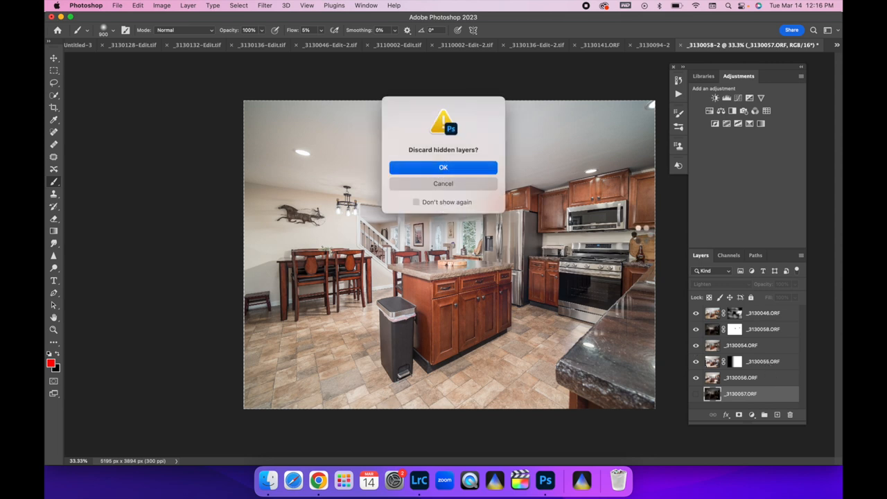
Confirm discarding the hidden layer while flattening the image.
{"action": "left_click", "coordinate": [443, 167]}
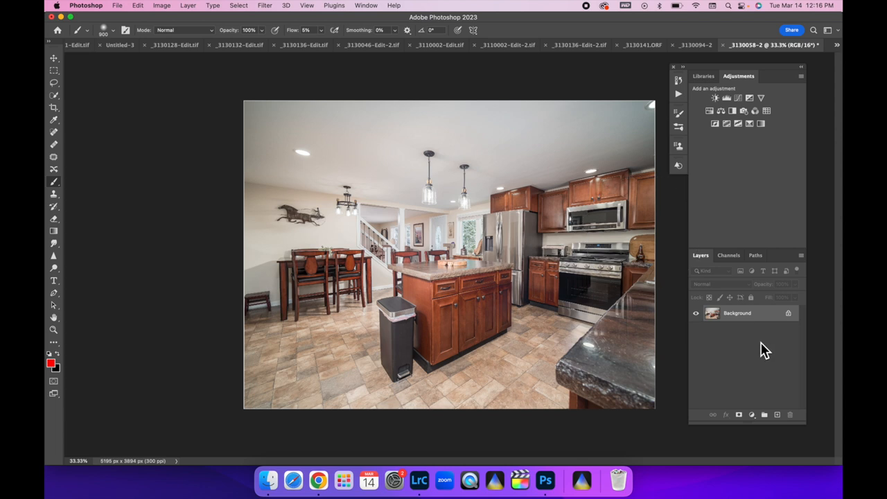
{"action": "mouse_move", "coordinate": [765, 350]}
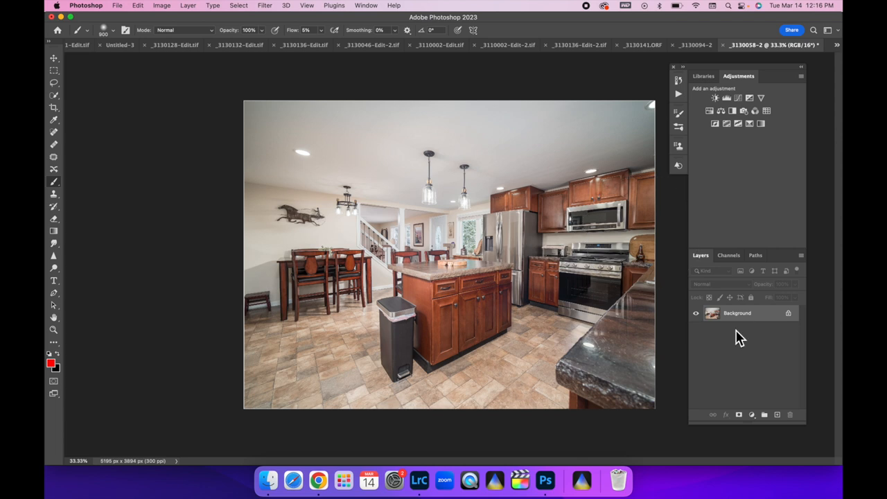
{"action": "mouse_move", "coordinate": [584, 212]}
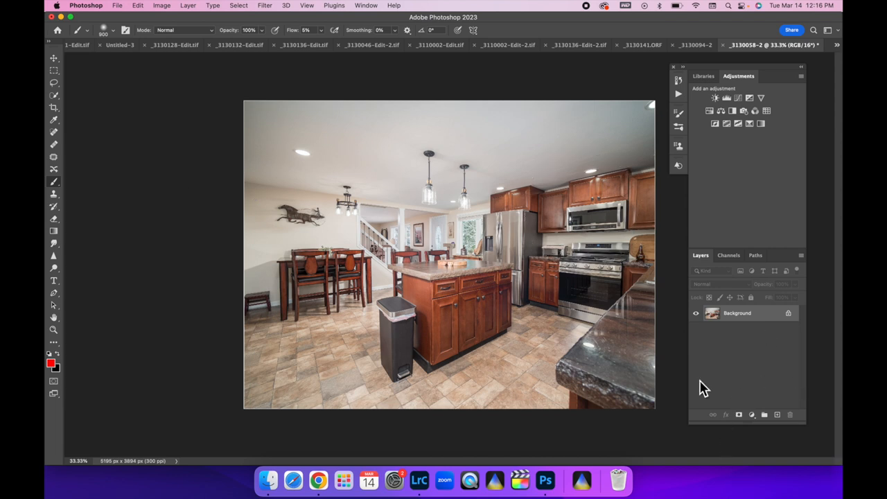
{"action": "mouse_move", "coordinate": [738, 351]}
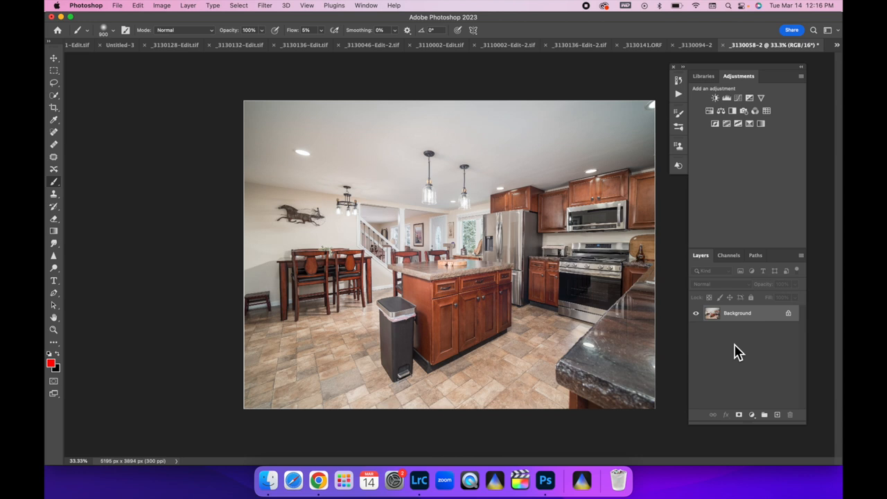
Duplicate the flattened Background layer and apply Filter > Blur > Average to the copy.
{"action": "left_click", "coordinate": [777, 414]}
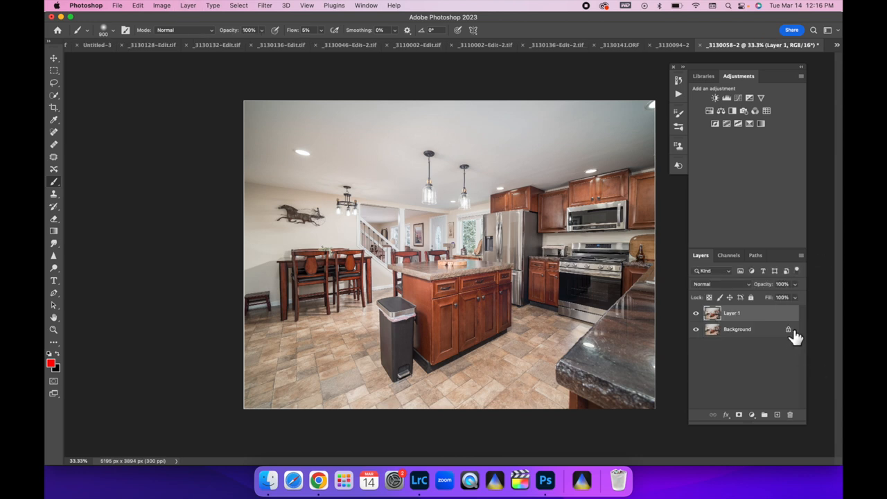
{"action": "left_click", "coordinate": [264, 5]}
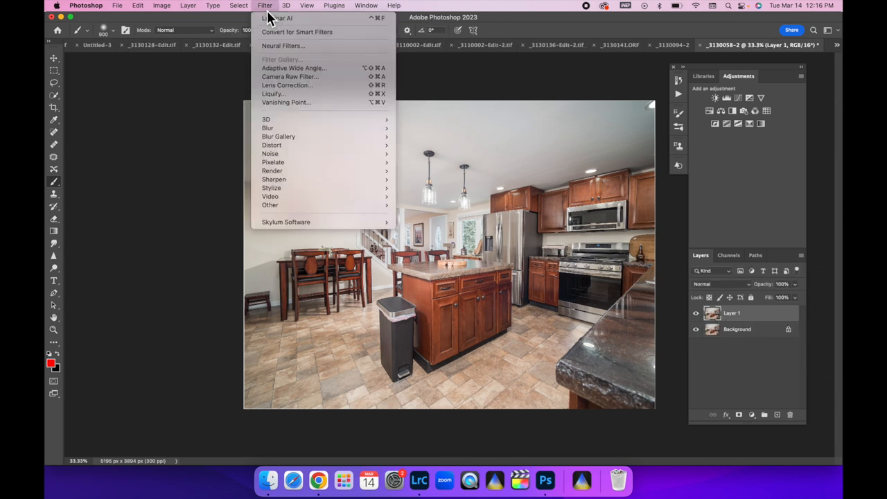
{"action": "mouse_move", "coordinate": [267, 128]}
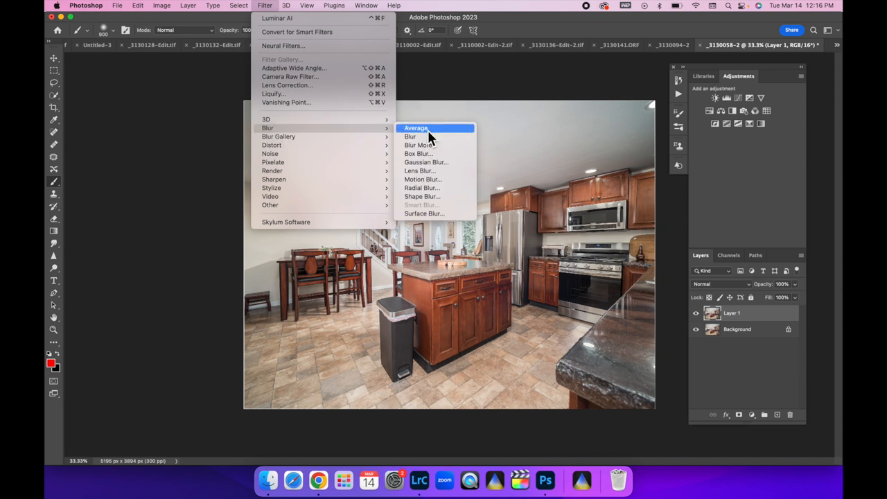
{"action": "left_click", "coordinate": [416, 128]}
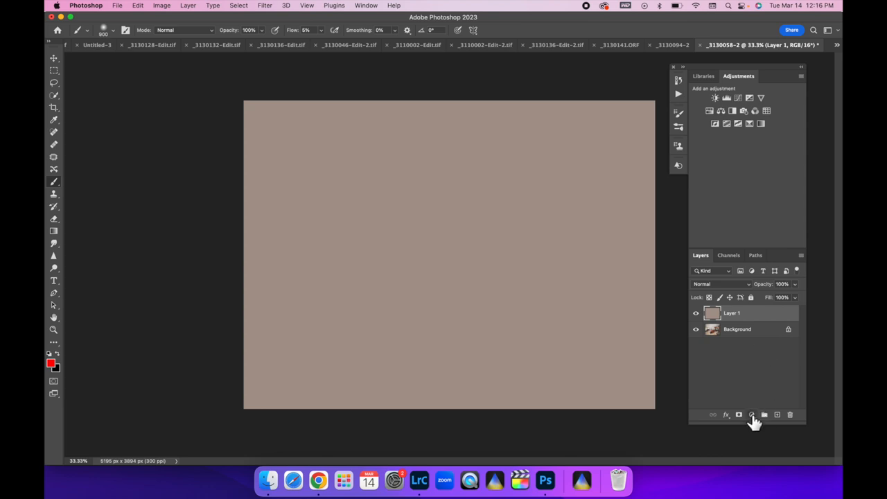
{"action": "left_click", "coordinate": [751, 414]}
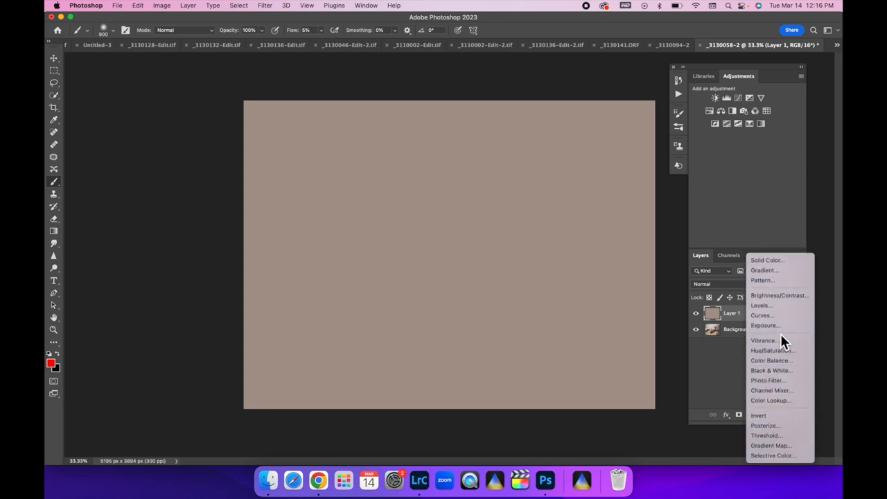
Add a Curves adjustment and set its gray point on the averaged canvas to neutralise the cast.
{"action": "left_click", "coordinate": [762, 315]}
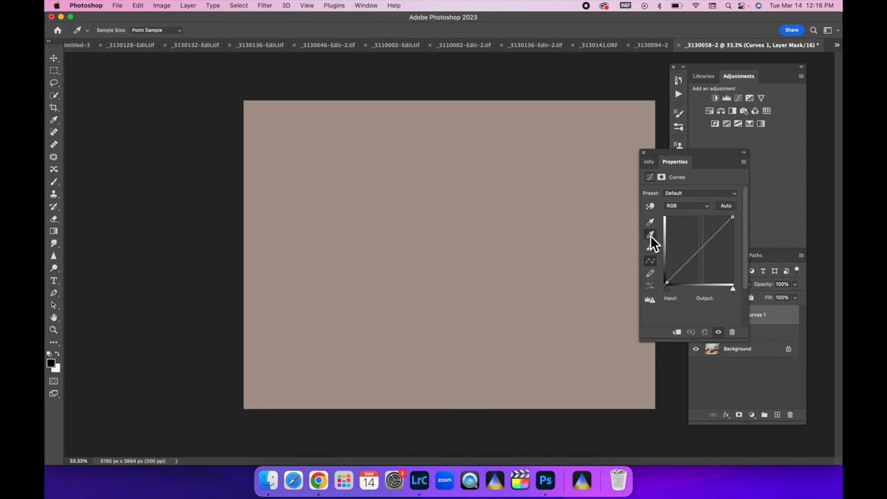
{"action": "mouse_move", "coordinate": [649, 234]}
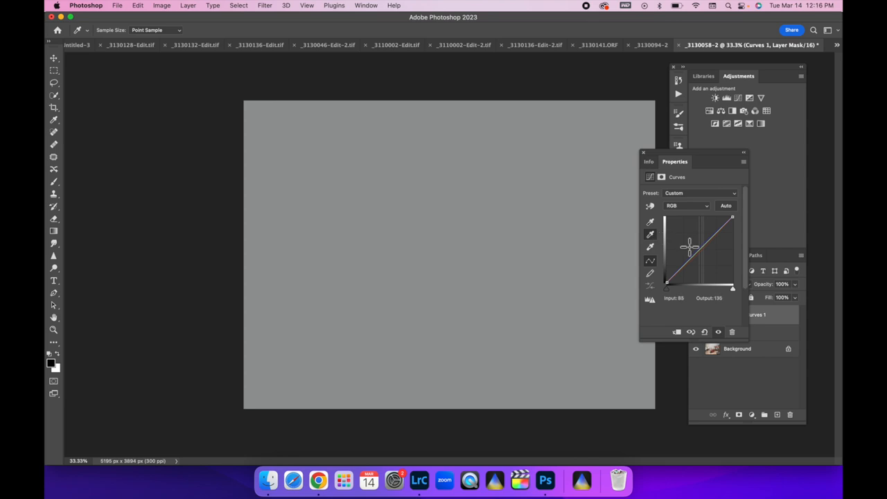
{"action": "left_click_drag", "start_coordinate": [689, 246], "coordinate": [697, 250]}
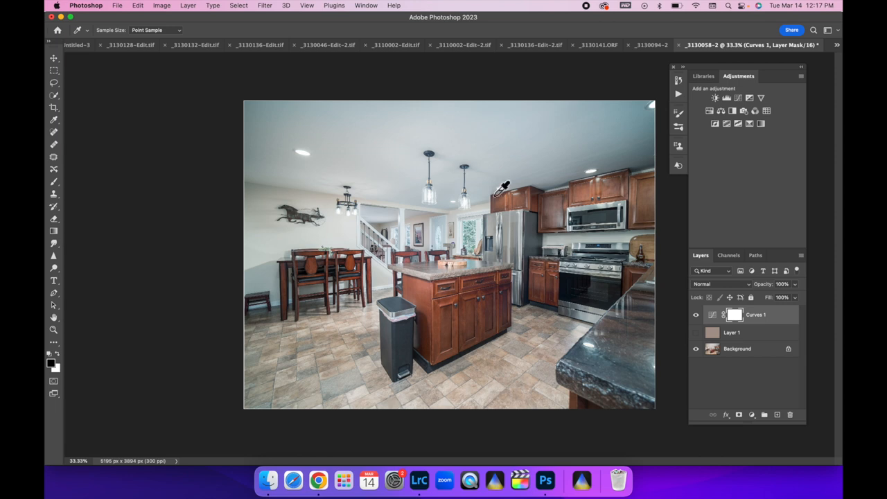
{"action": "mouse_move", "coordinate": [555, 181]}
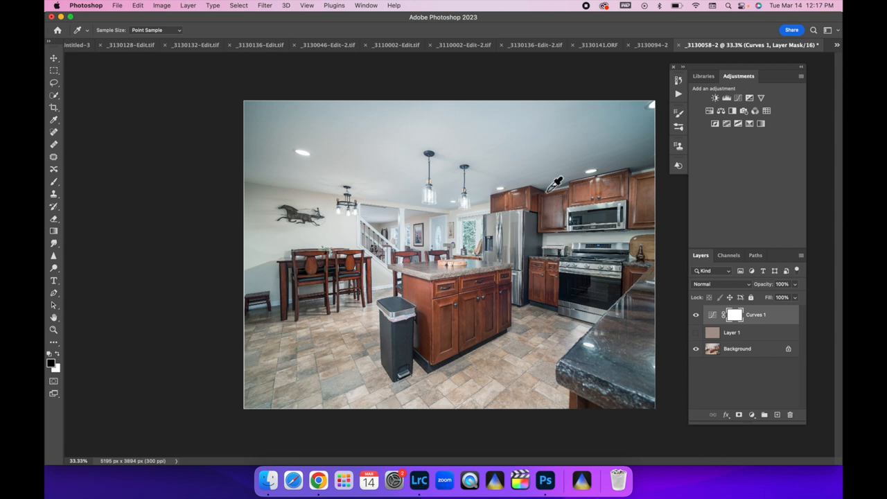
{"action": "mouse_move", "coordinate": [638, 121]}
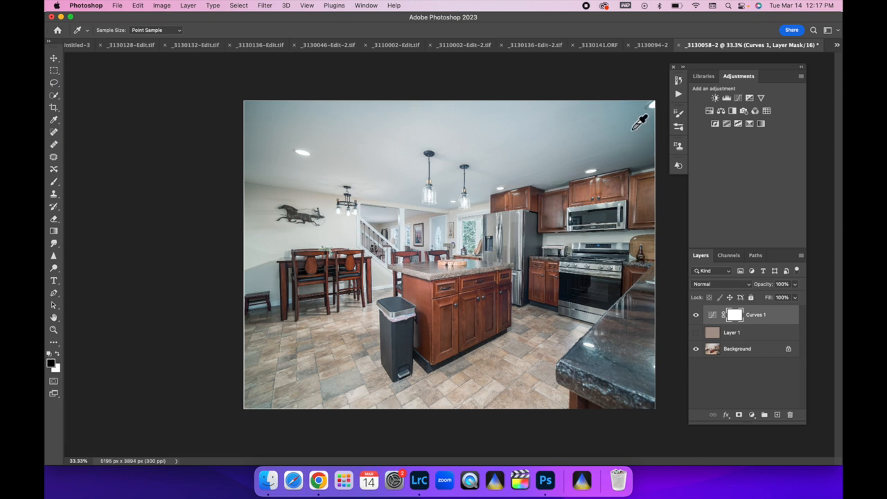
{"action": "mouse_move", "coordinate": [294, 149]}
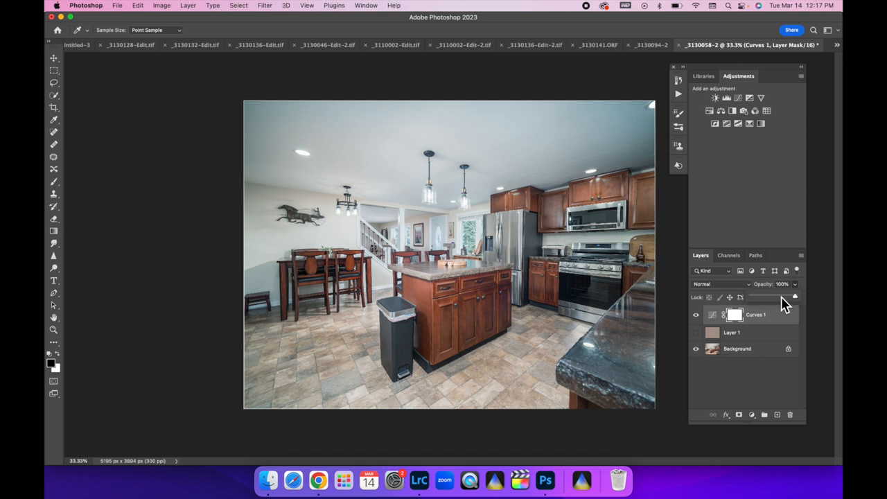
Set Curves 1 to 59% opacity, flatten discarding the hidden layer, and close the document.
{"action": "left_click_drag", "start_coordinate": [795, 297], "coordinate": [775, 296]}
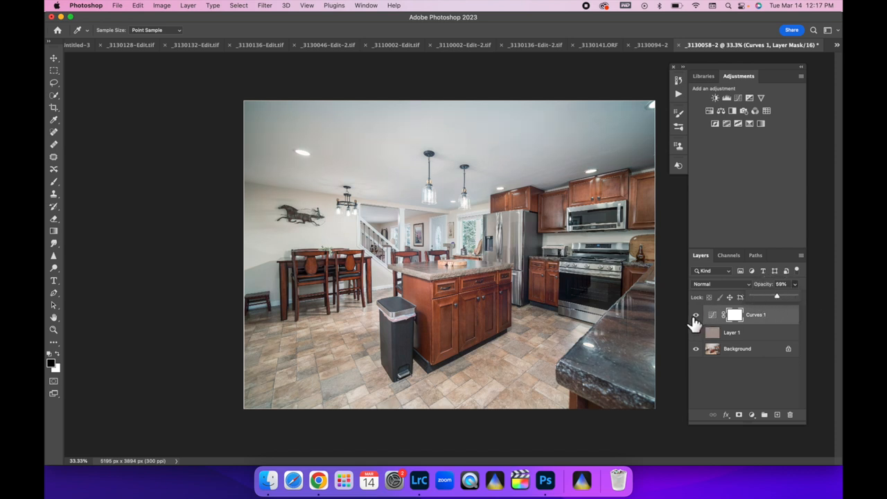
{"action": "left_click", "coordinate": [696, 314]}
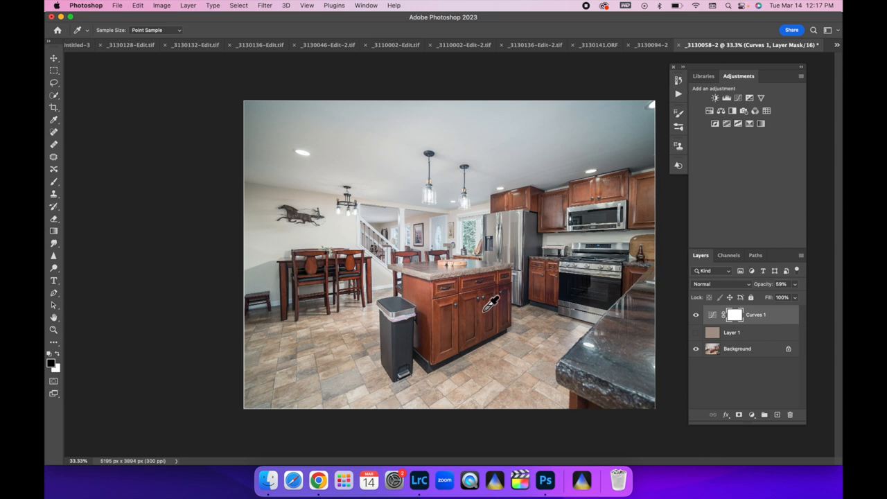
{"action": "mouse_move", "coordinate": [485, 268]}
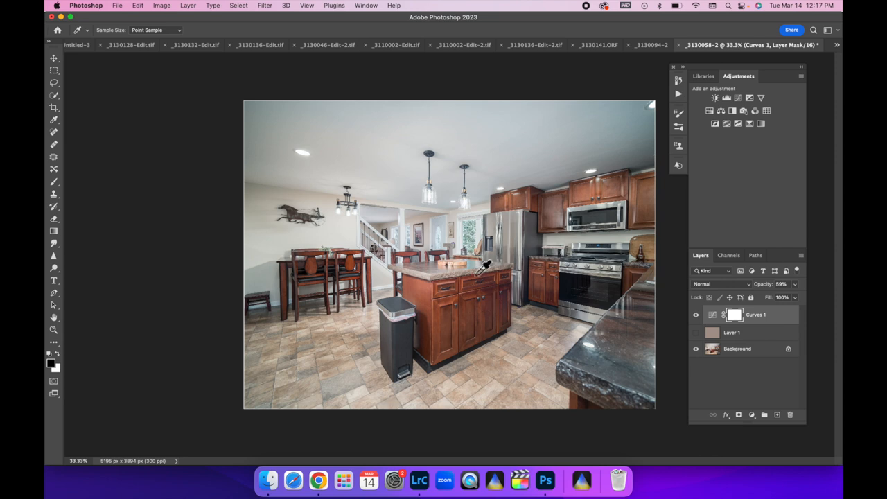
{"action": "mouse_move", "coordinate": [518, 246]}
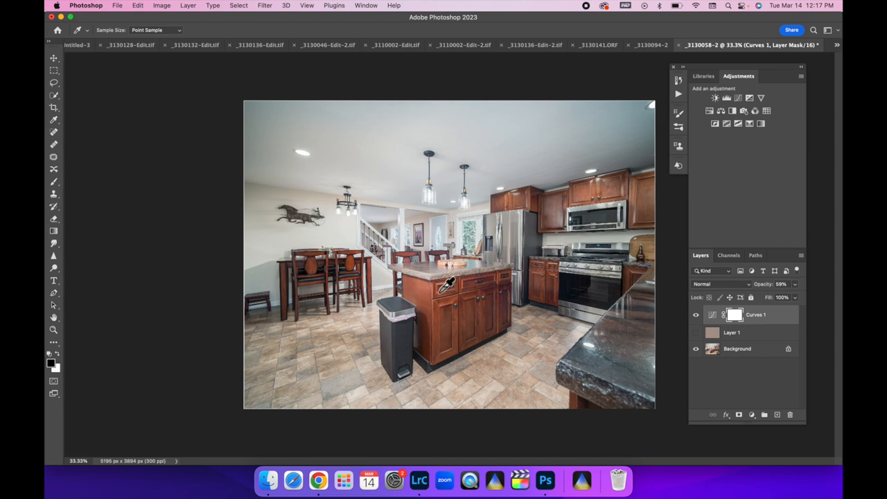
{"action": "mouse_move", "coordinate": [485, 282]}
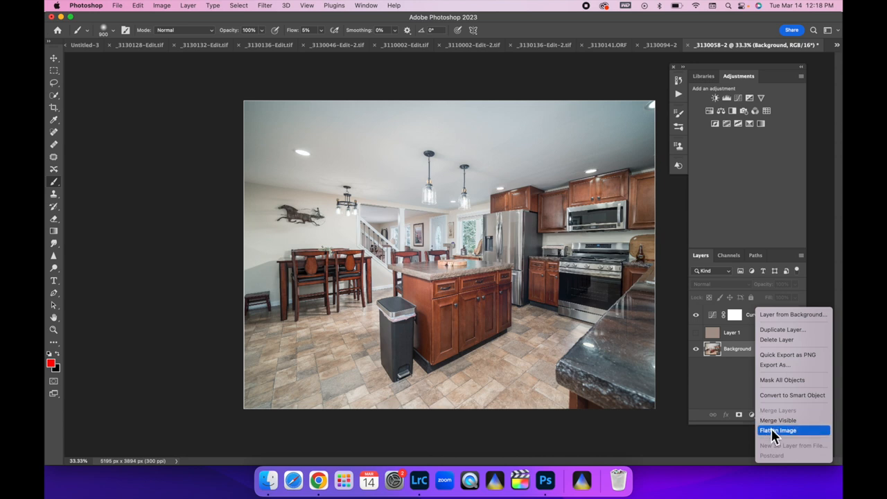
{"action": "left_click", "coordinate": [777, 429]}
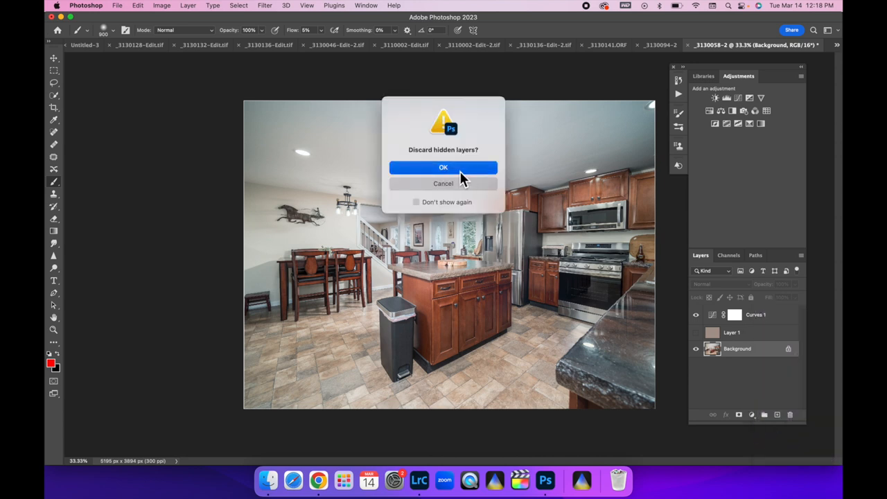
{"action": "left_click", "coordinate": [442, 167]}
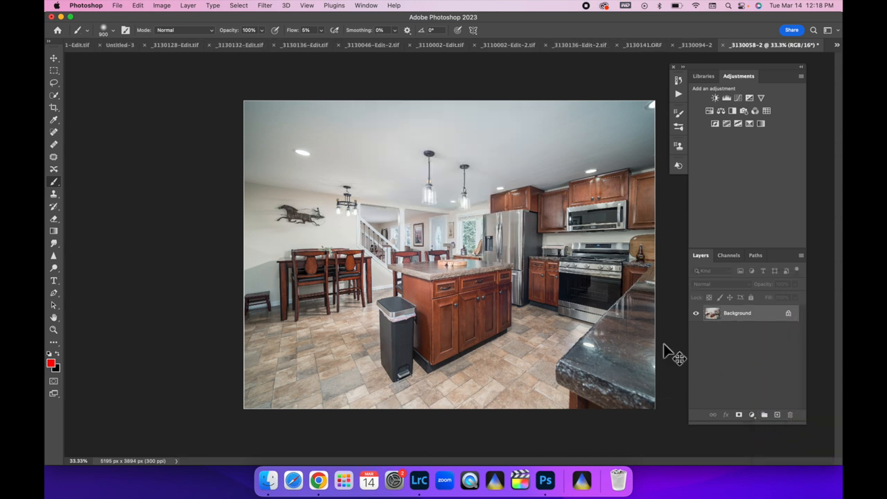
{"action": "left_click", "coordinate": [419, 479]}
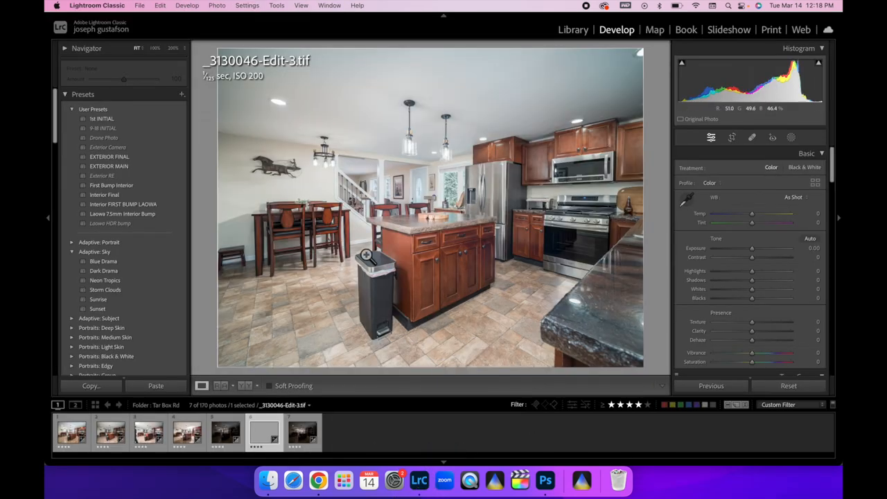
Apply the Interior Final preset to the kitchen TIFF and pick the Crop & Straighten tool.
{"action": "left_click", "coordinate": [104, 195]}
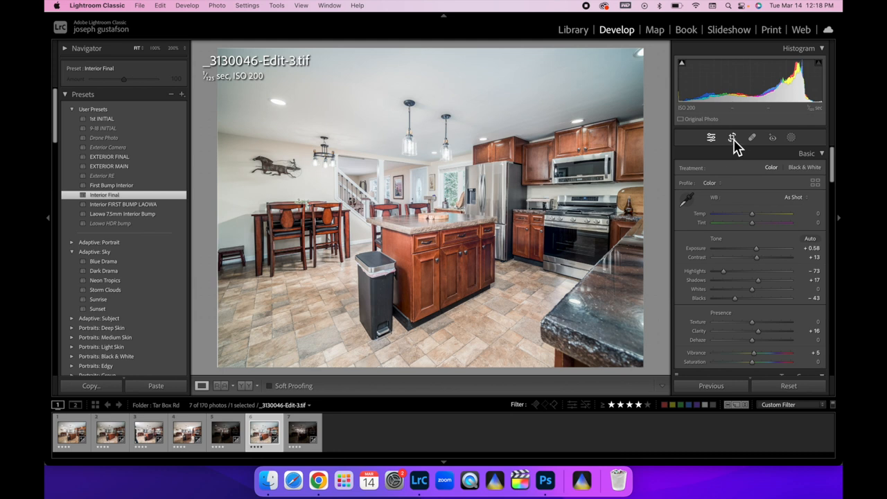
{"action": "left_click", "coordinate": [732, 138]}
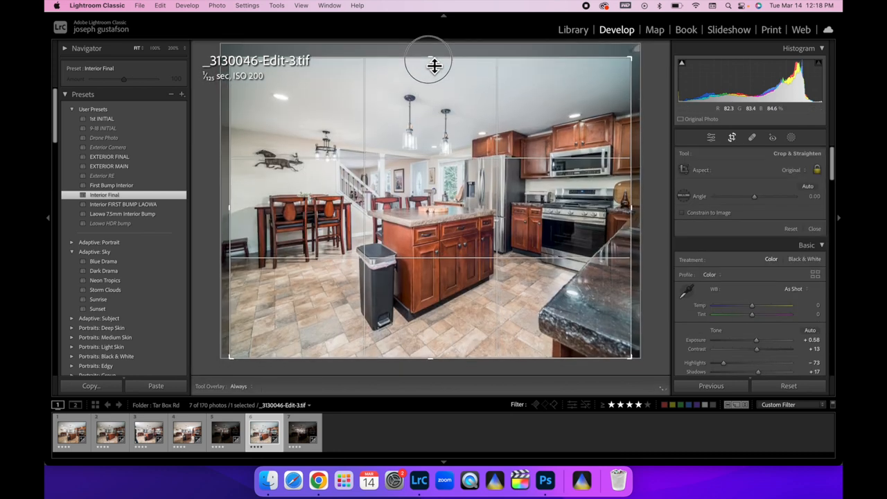